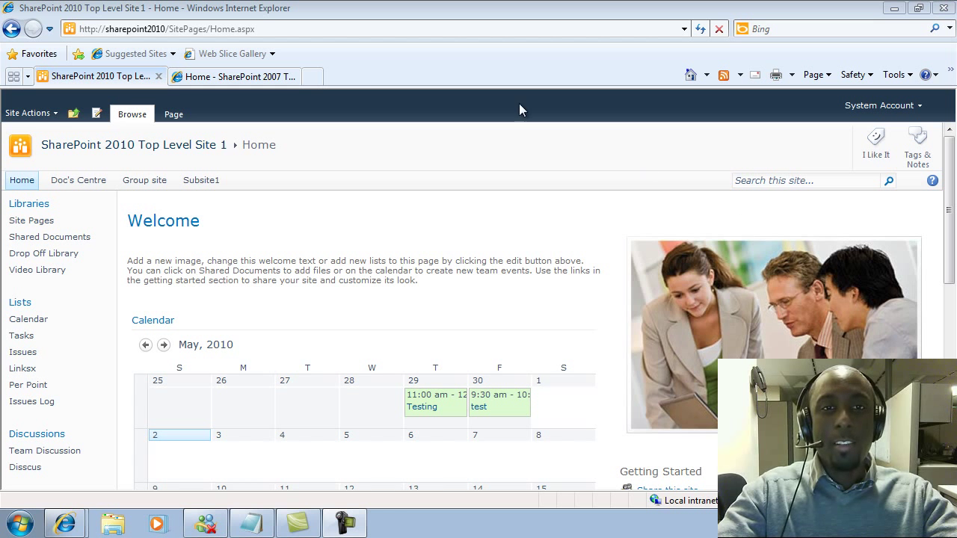
mouse_move(235, 76)
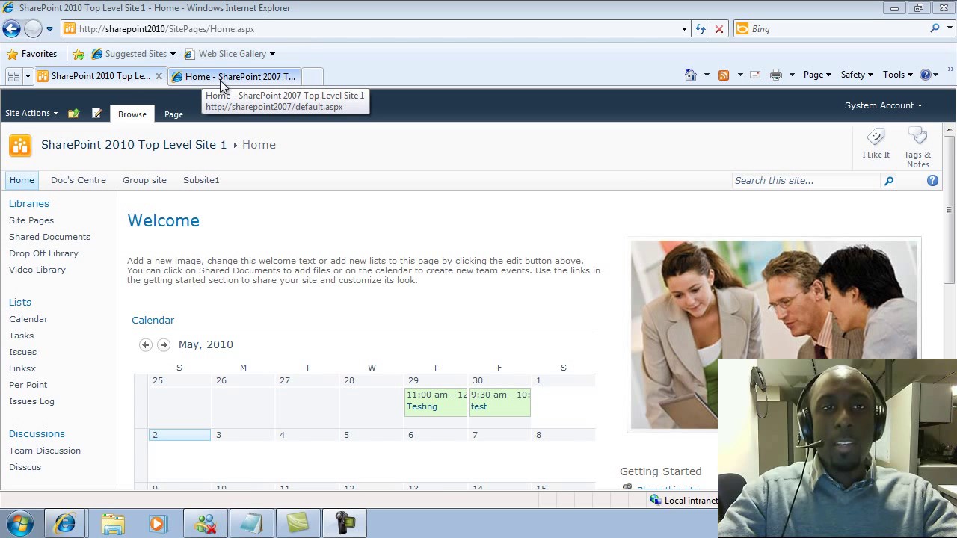
Switch to the SharePoint 2007 site and bring up its Site Actions menu
left_click(239, 75)
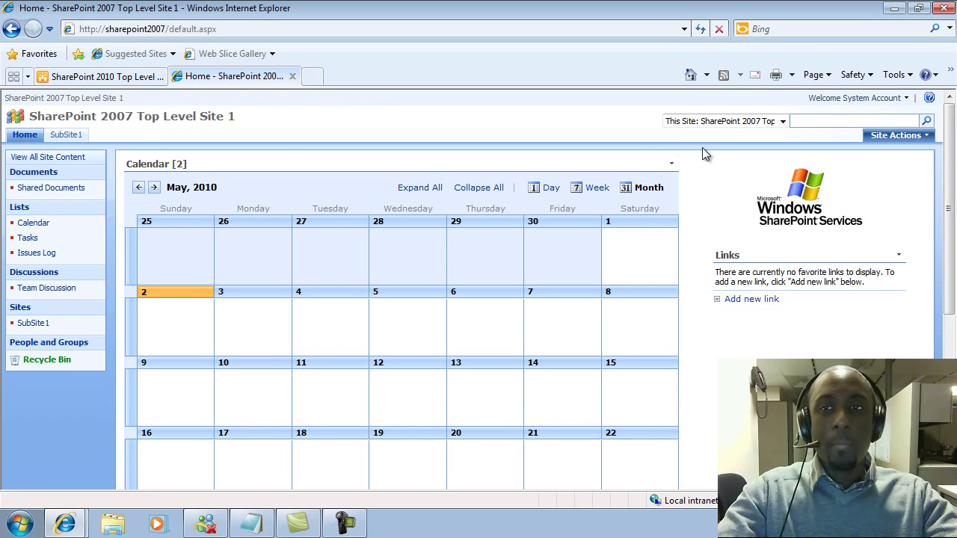
left_click(896, 135)
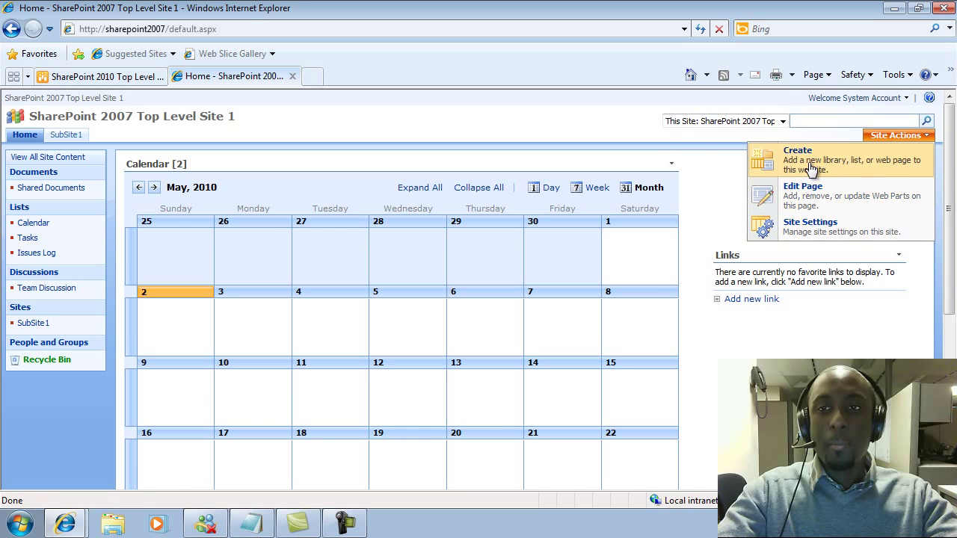
Create a new subsite titled and addressed 'Blog' using the Blog template
left_click(797, 150)
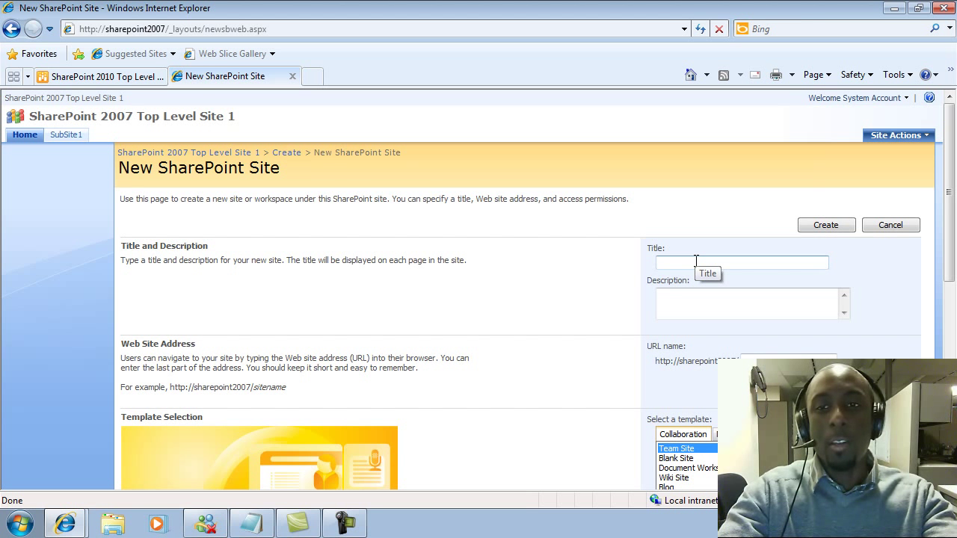
type("Blog")
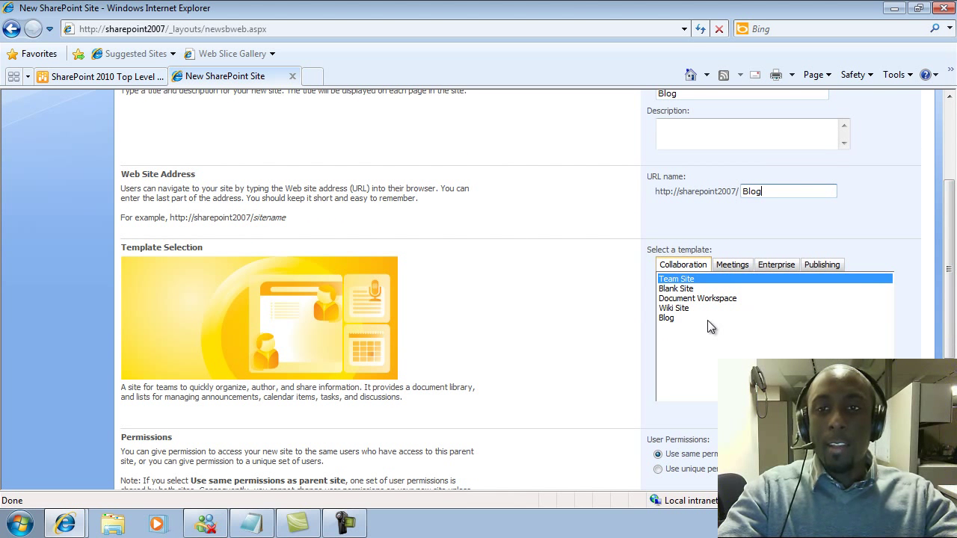
left_click(667, 317)
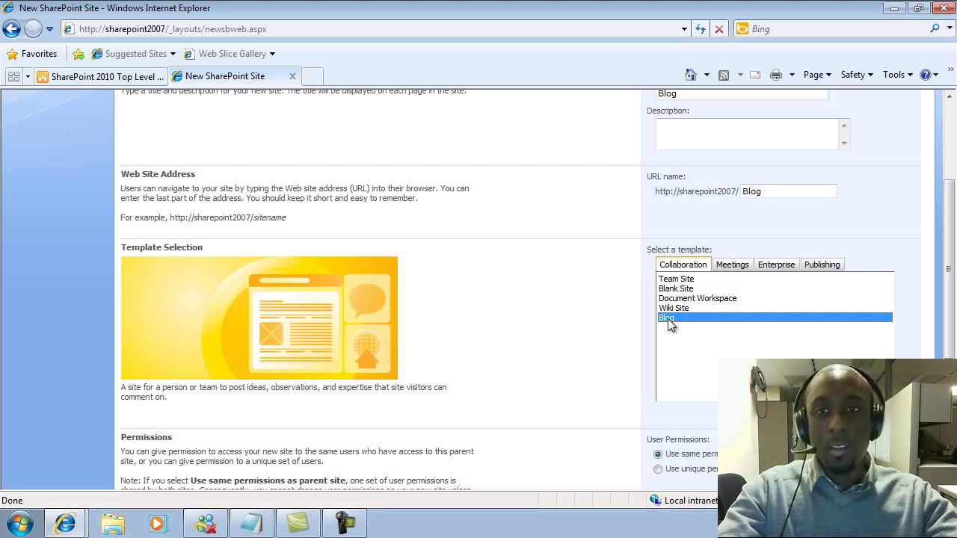
scroll("down", 3)
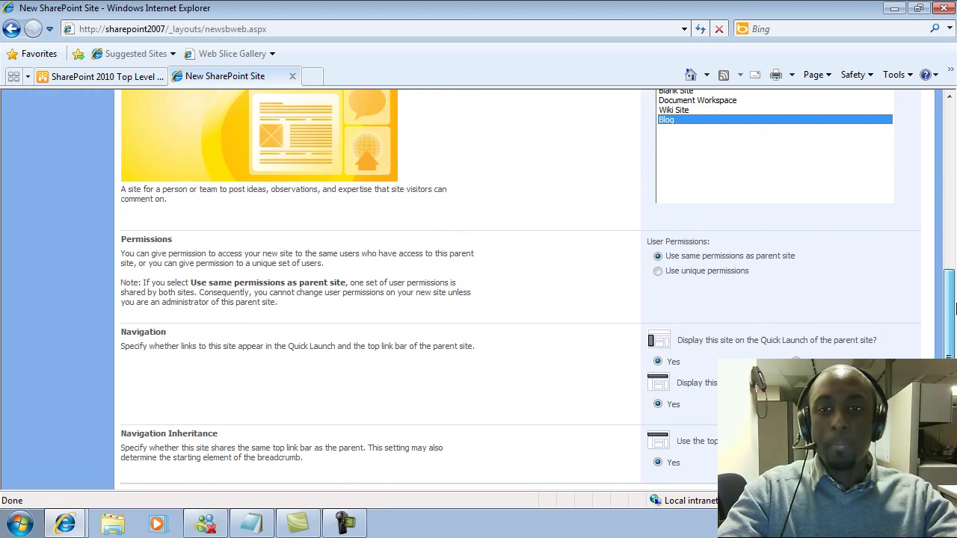
scroll("down", 3)
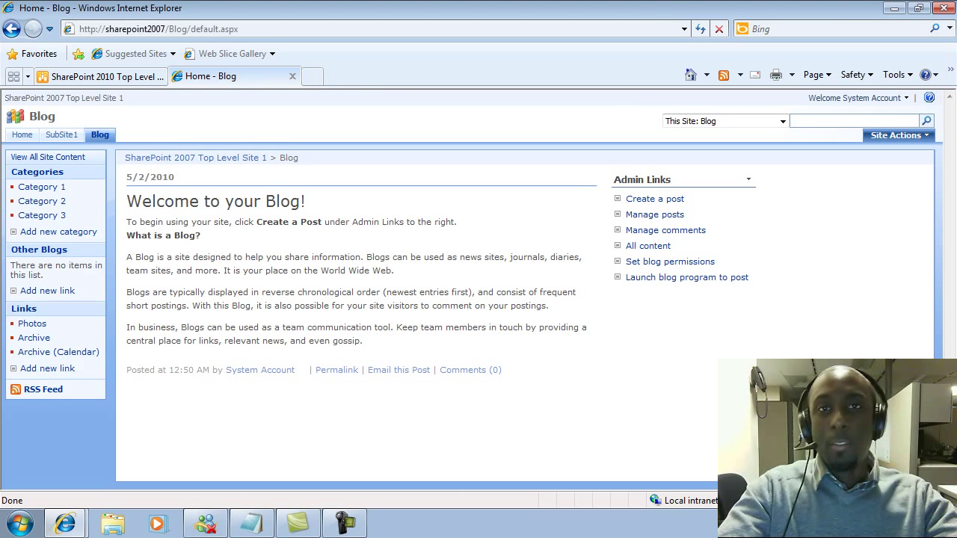
mouse_move(641, 391)
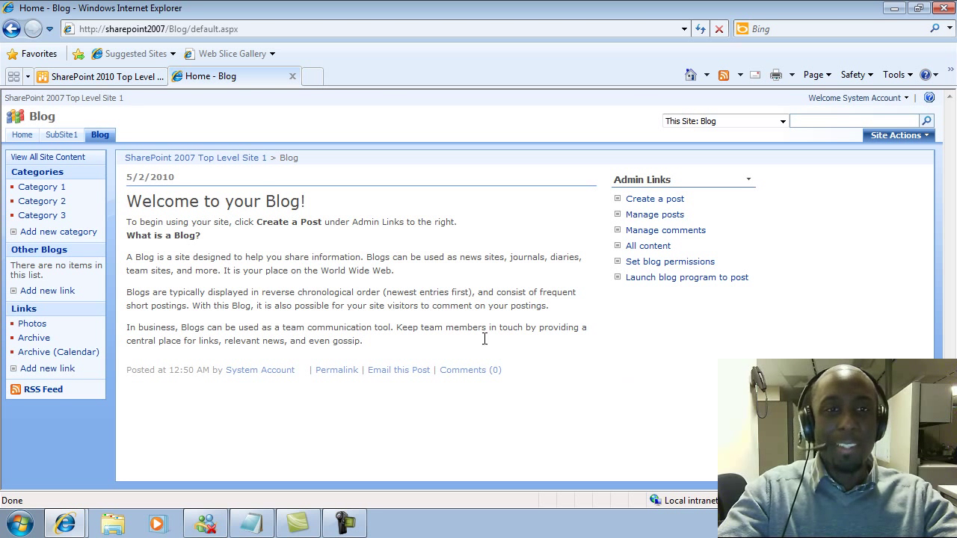
mouse_move(258, 252)
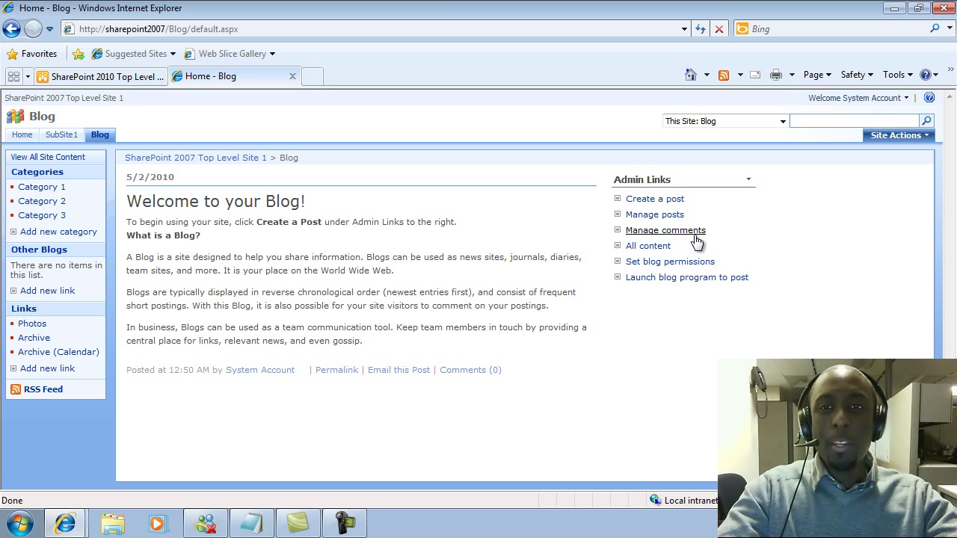
Publish a blog post titled 'Our First Blog' with body 'Hello World!'
left_click(656, 197)
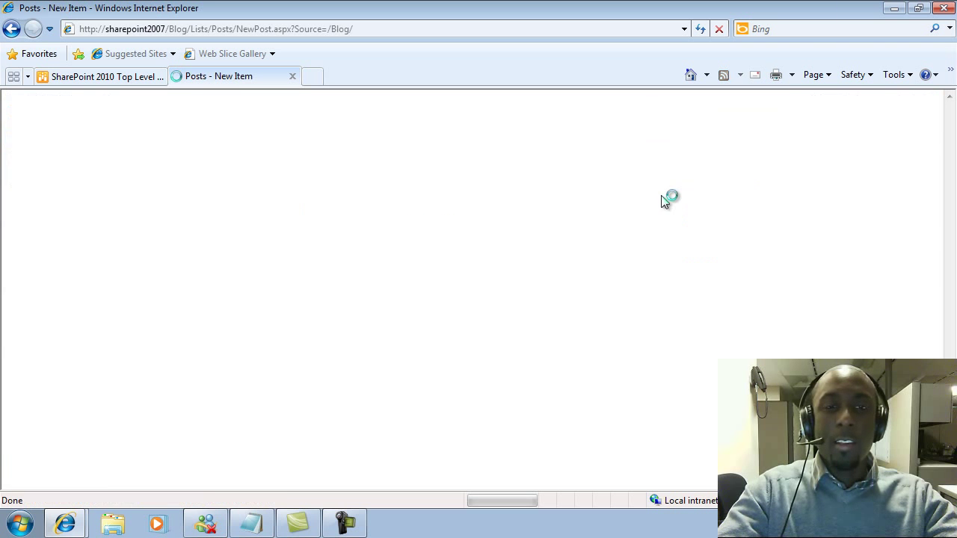
type("Our First")
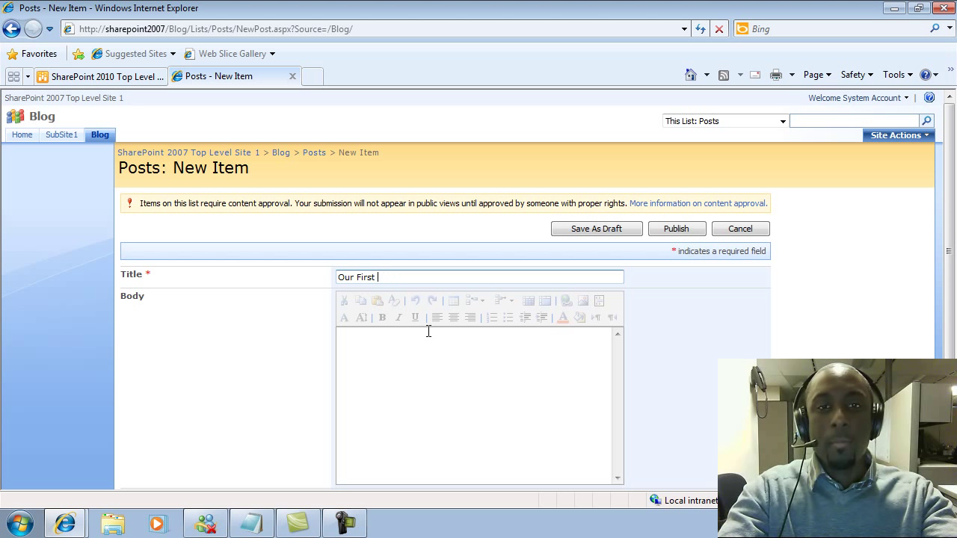
type("Hello World!")
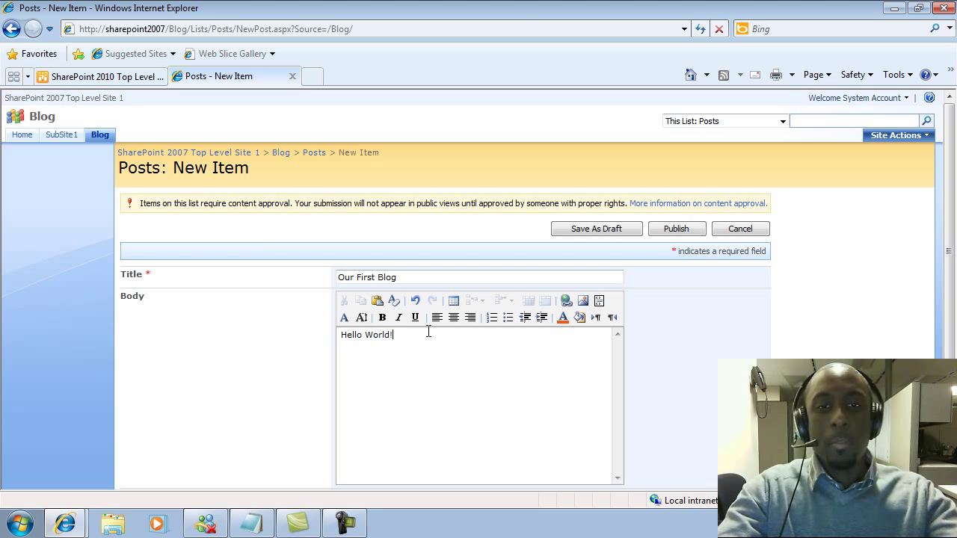
left_click(676, 229)
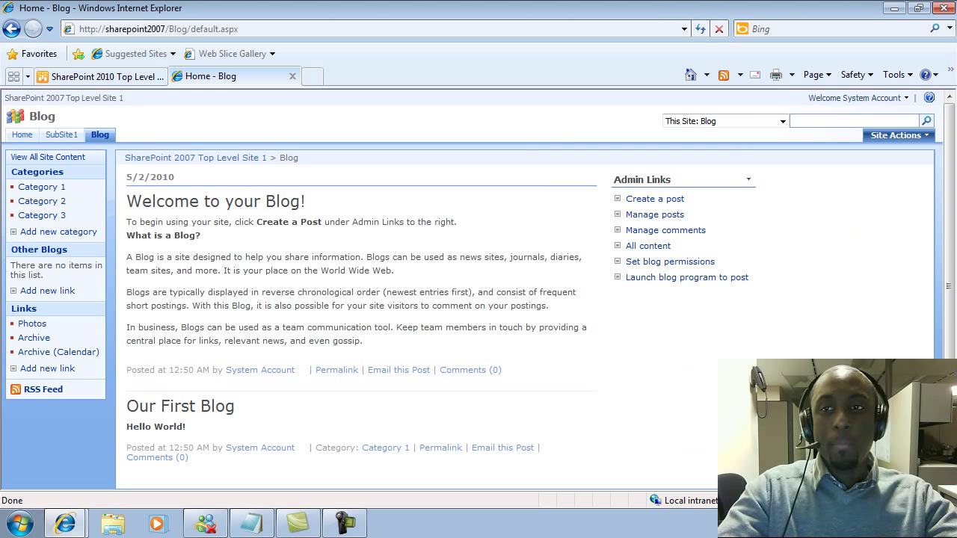
scroll("down", 3)
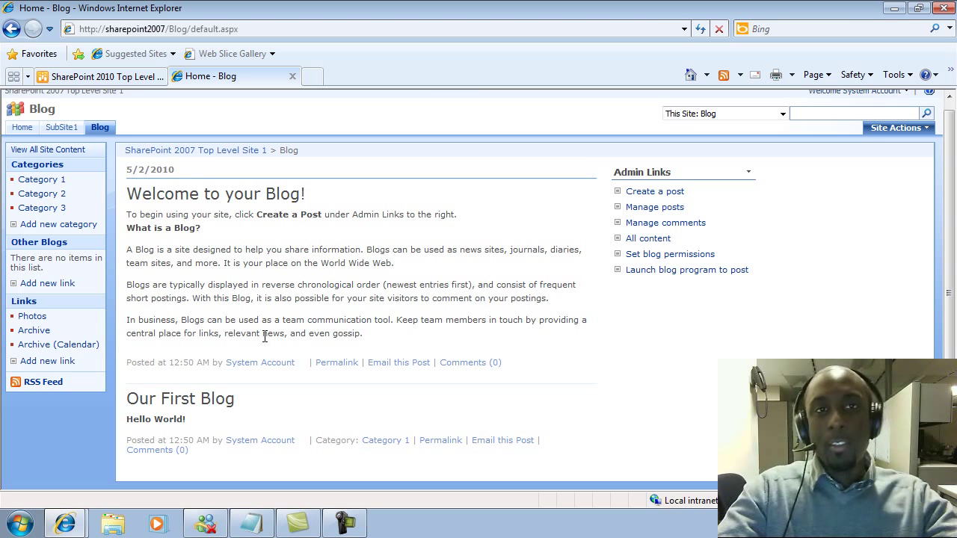
Switch to the SharePoint 2010 site and bring up its Site Actions menu
left_click(97, 76)
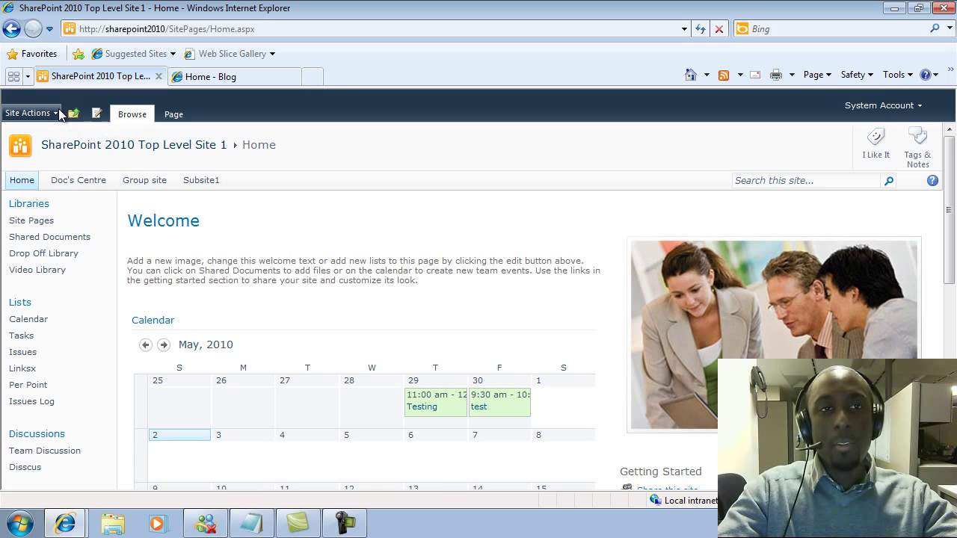
left_click(29, 114)
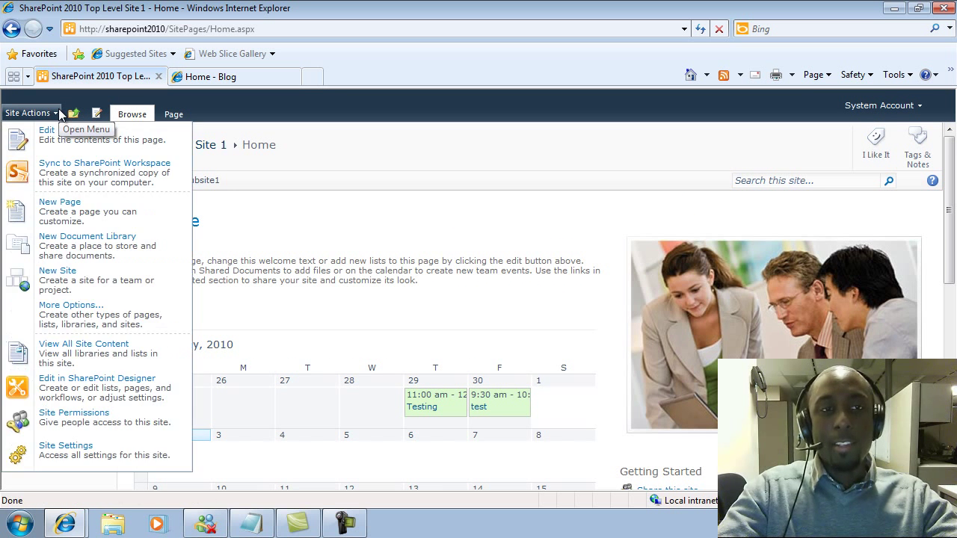
mouse_move(68, 310)
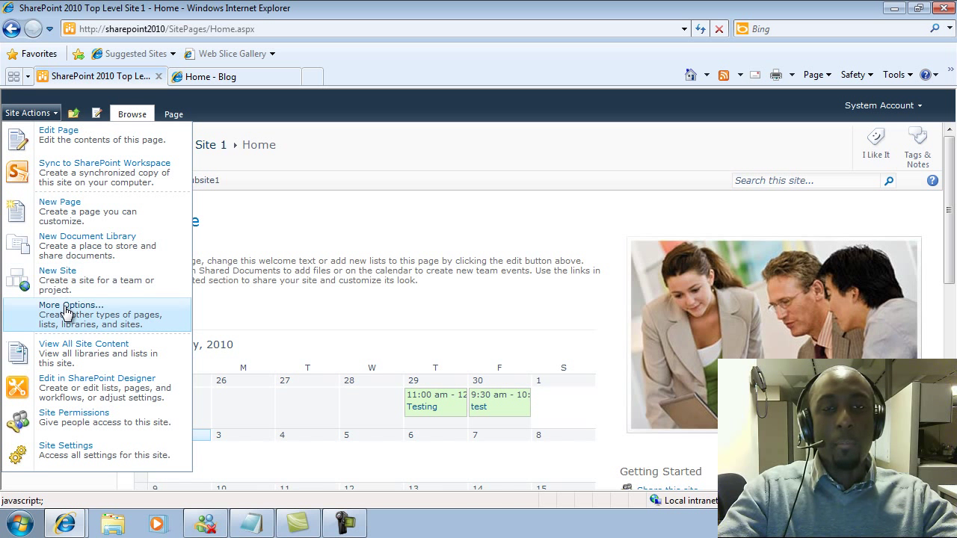
mouse_move(73, 335)
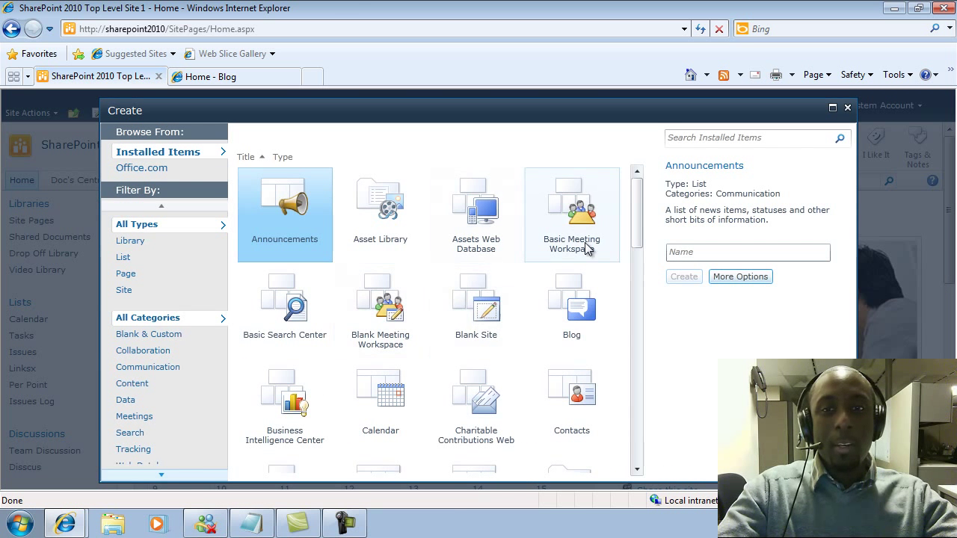
Create a new subsite titled 'Blog' with URL 'Blog' from the Blog template
left_click(571, 307)
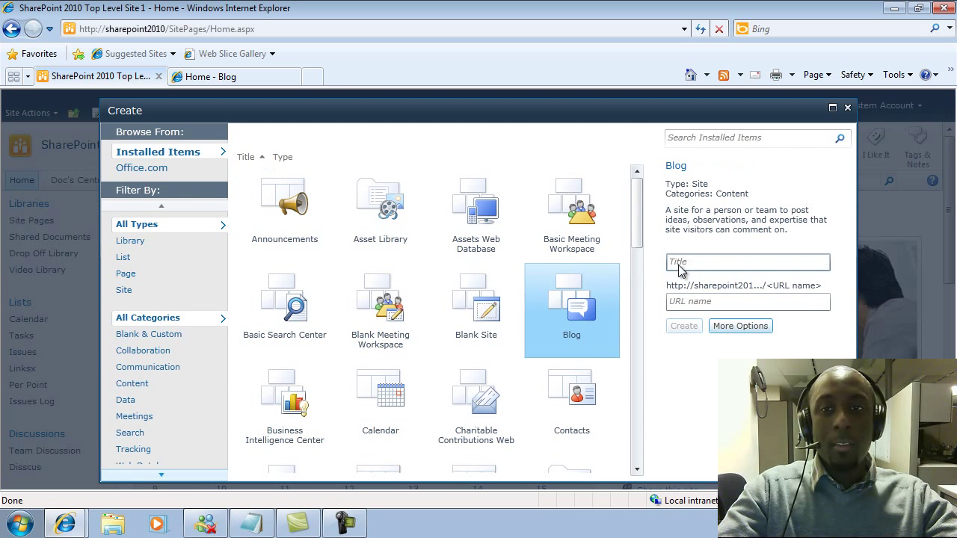
type("AB")
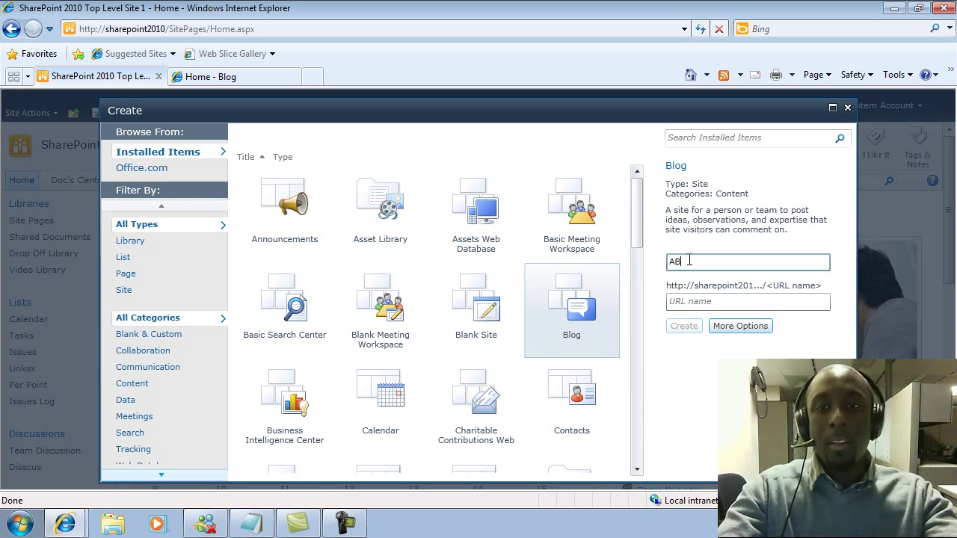
key("BackSpace")
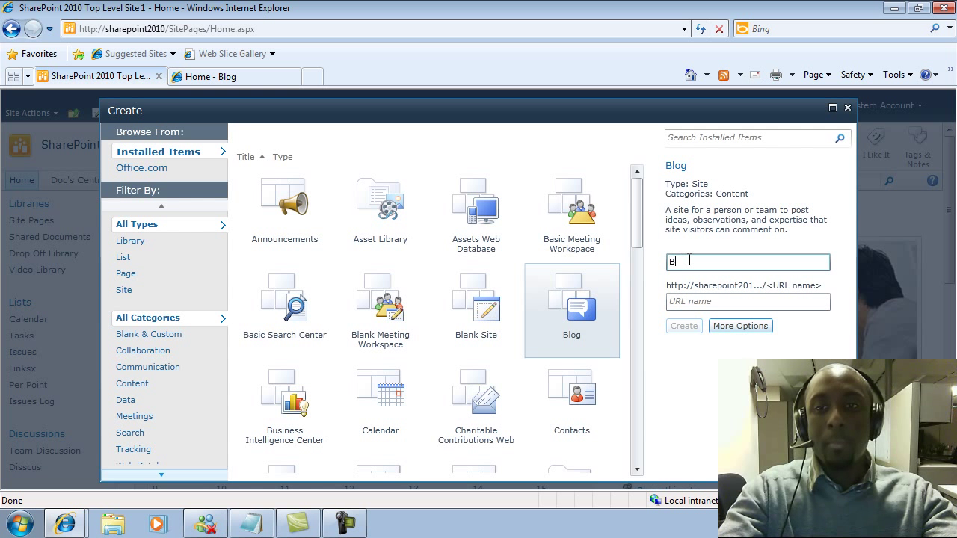
type("log")
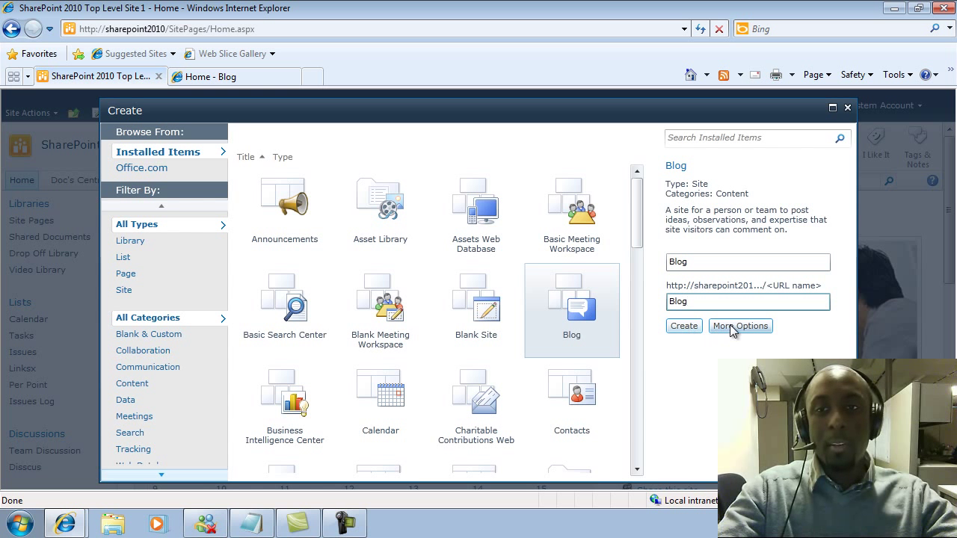
mouse_move(683, 326)
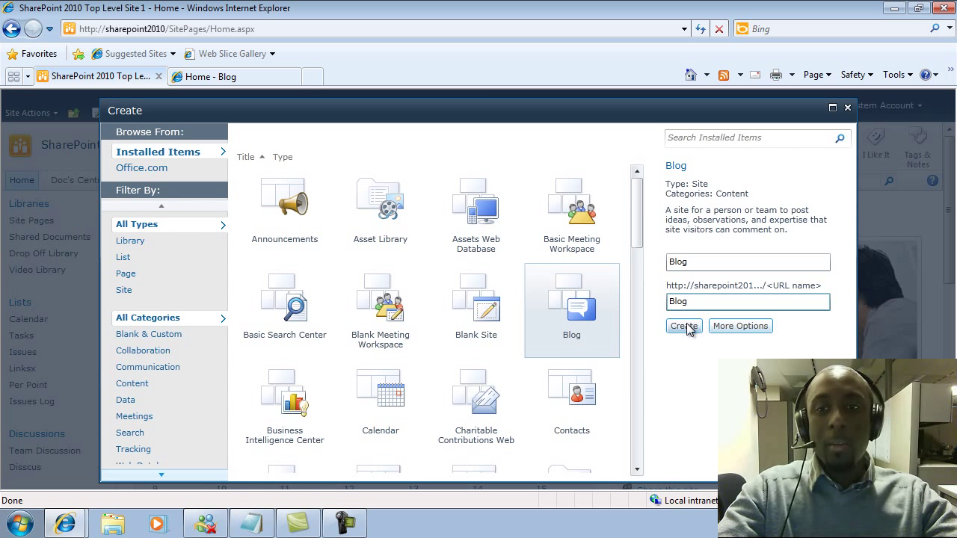
left_click(682, 326)
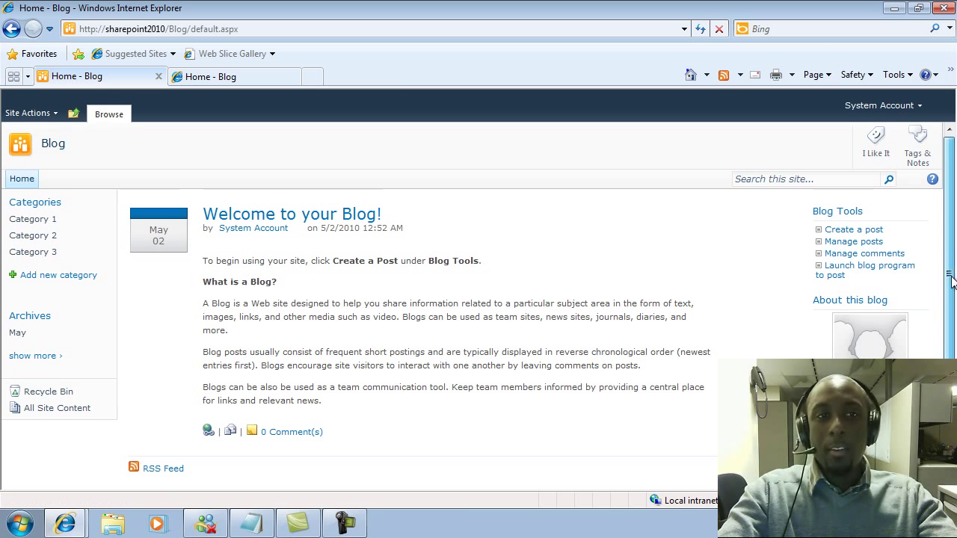
scroll("down", 3)
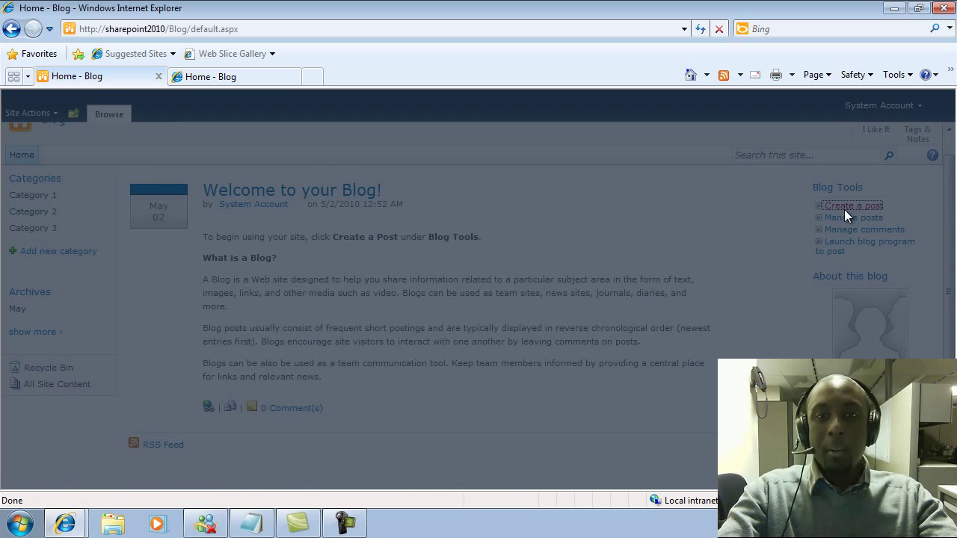
Start a new post titled 'Our First Blog' with body 'Hello World'
left_click(852, 206)
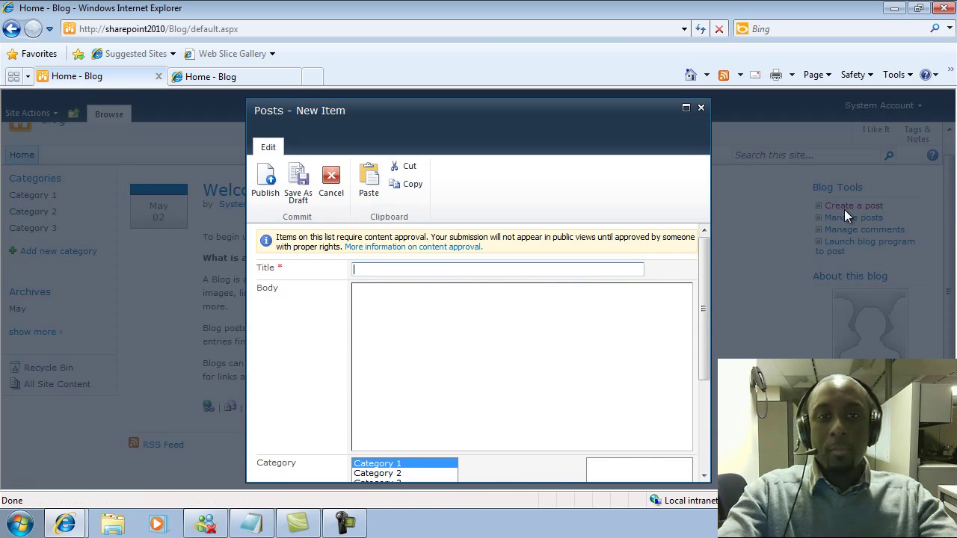
type("O")
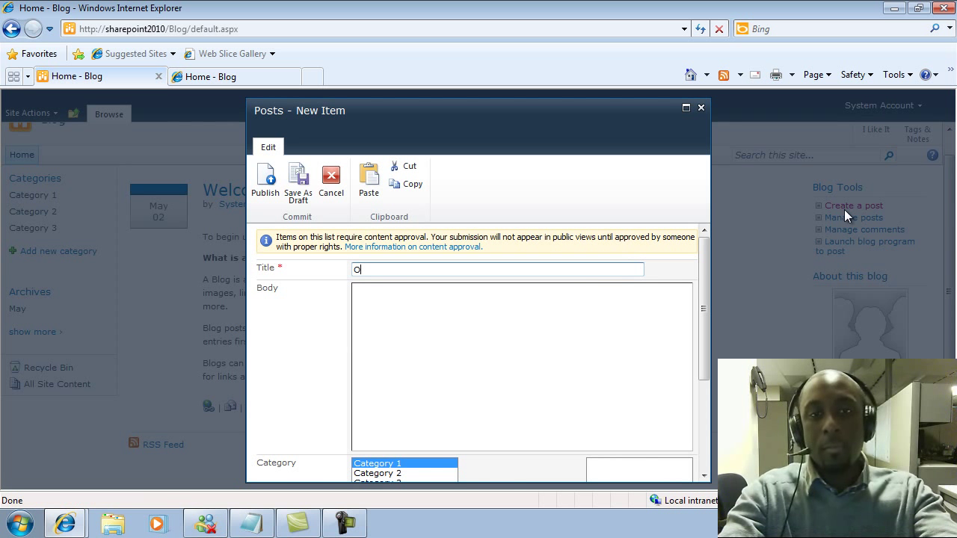
type("Our First Bl")
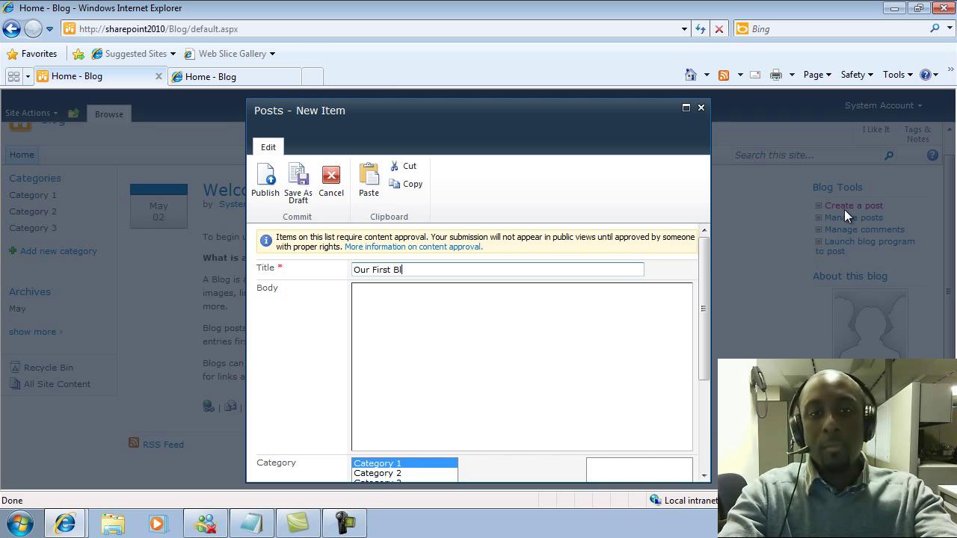
type("hell")
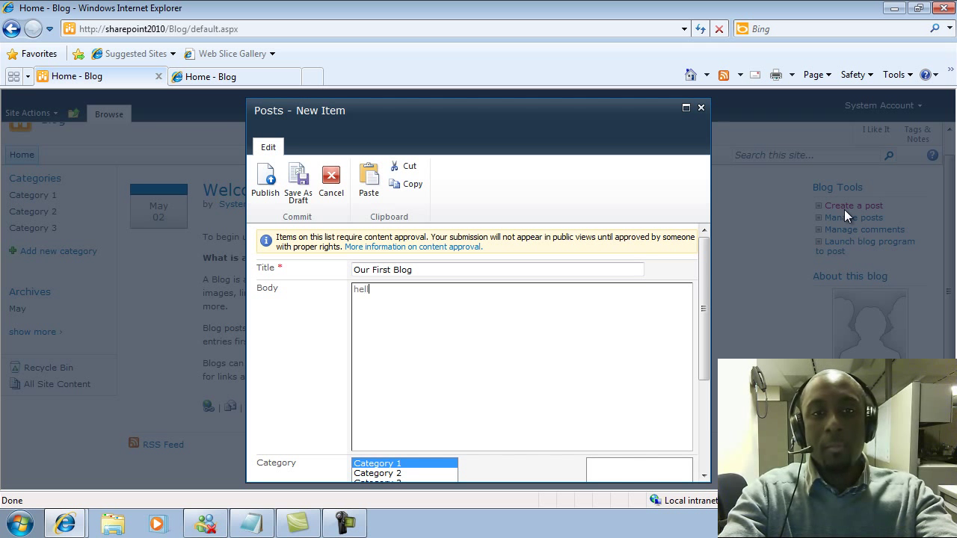
left_click(317, 146)
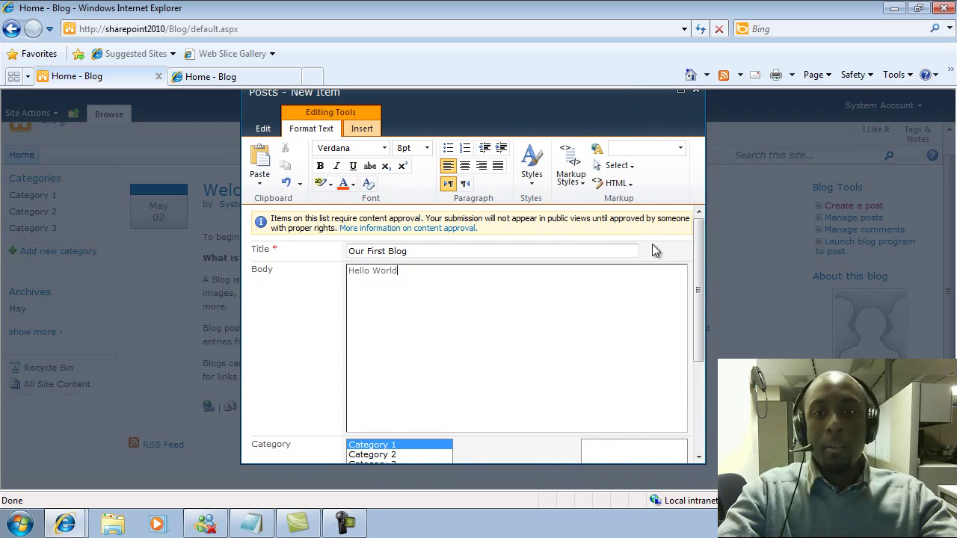
Assign Category 1 to the new post
scroll("down", 3)
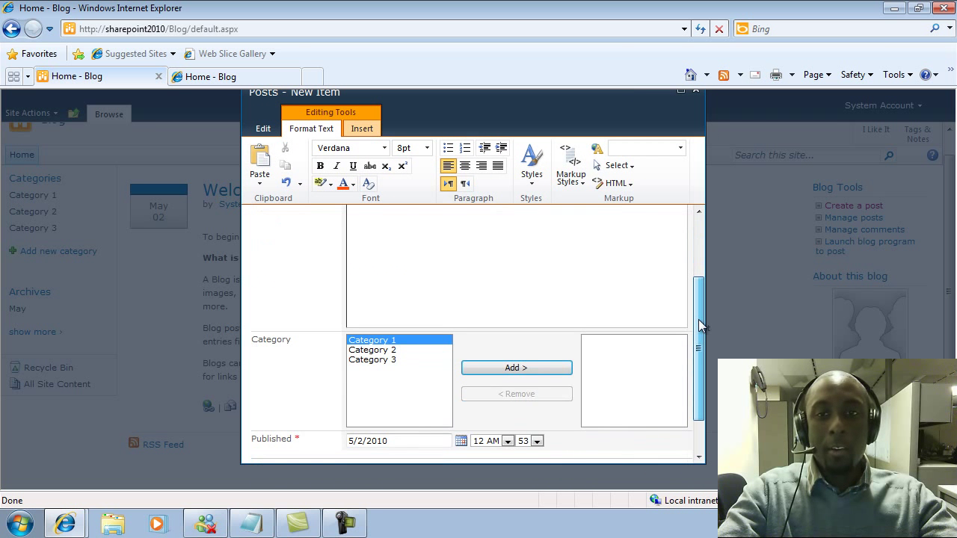
scroll("down", 3)
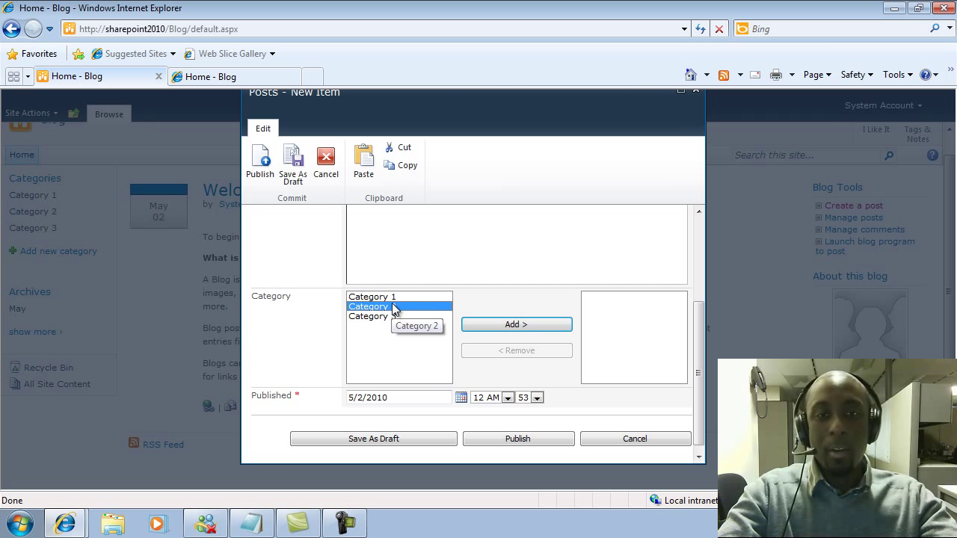
left_click(516, 323)
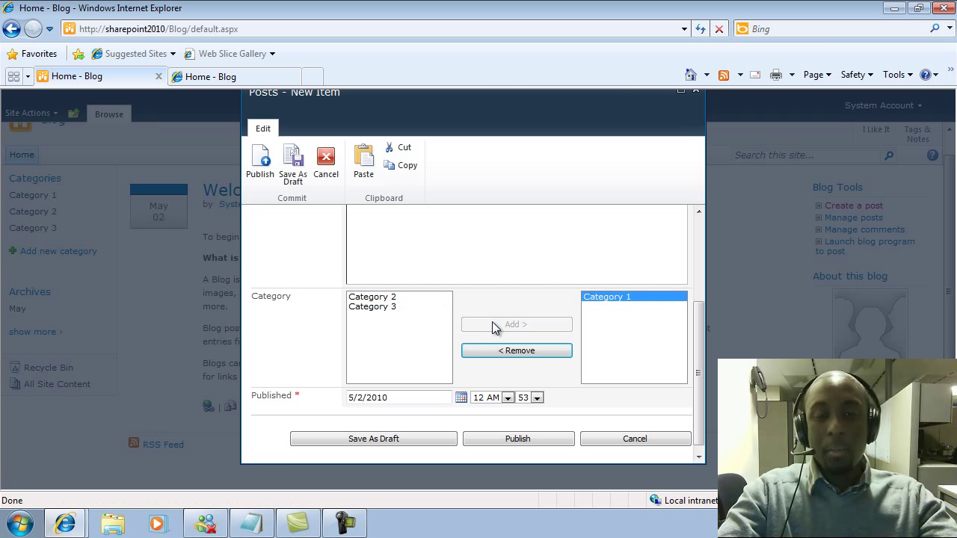
mouse_move(591, 328)
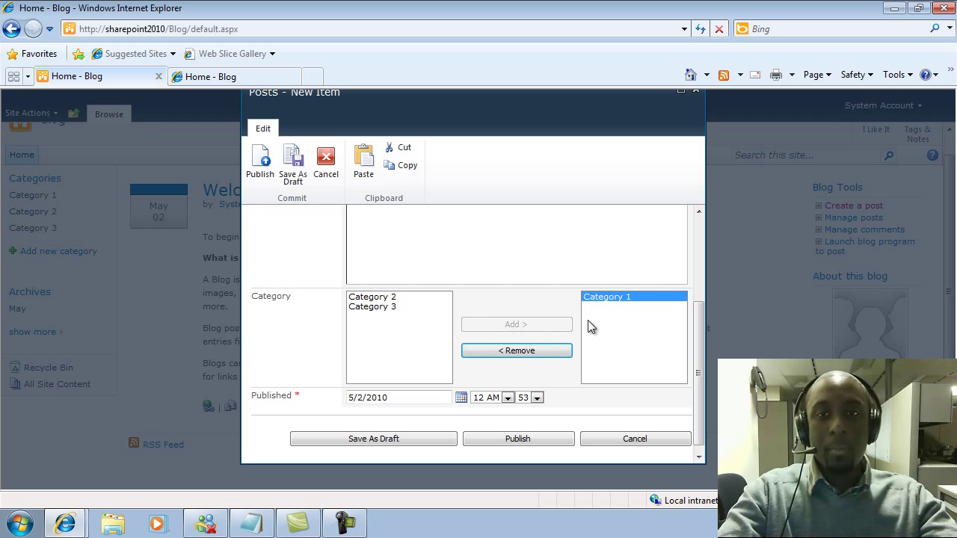
scroll("down", 3)
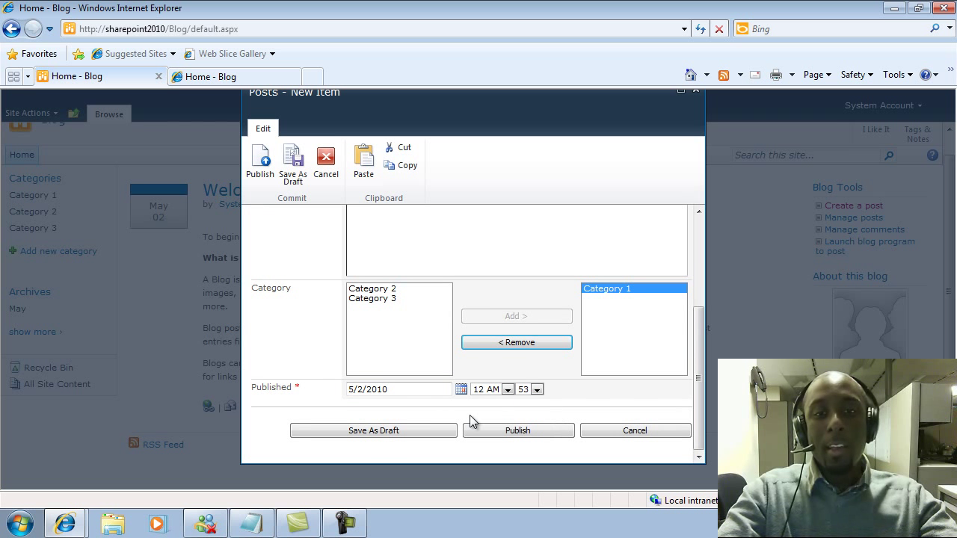
mouse_move(694, 347)
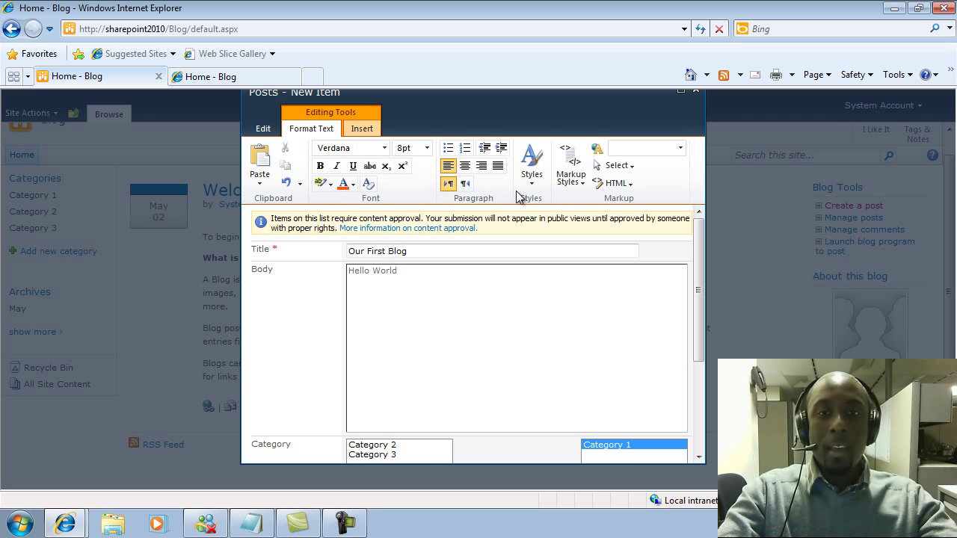
Make the 'Hello World' body text bold and try heading markup styles on it
double_click(389, 270)
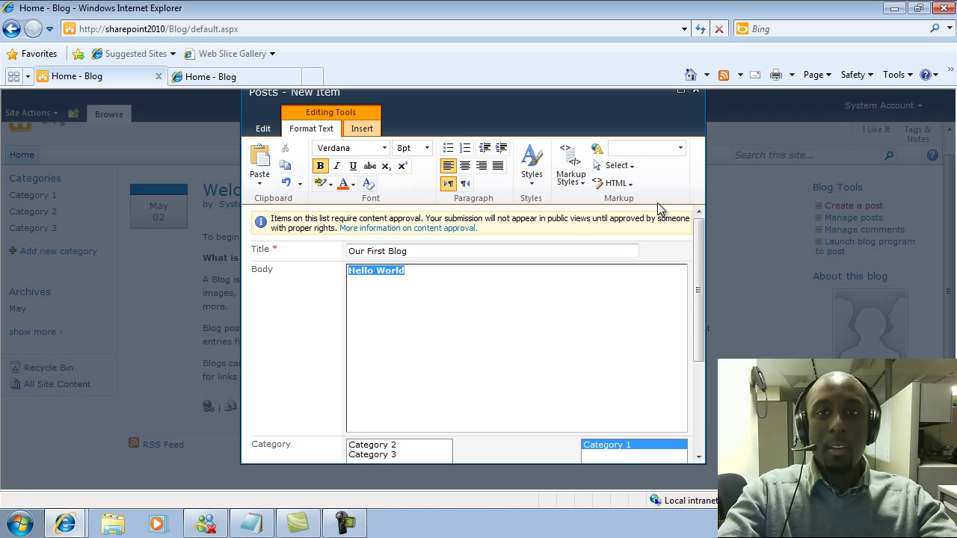
left_click(613, 183)
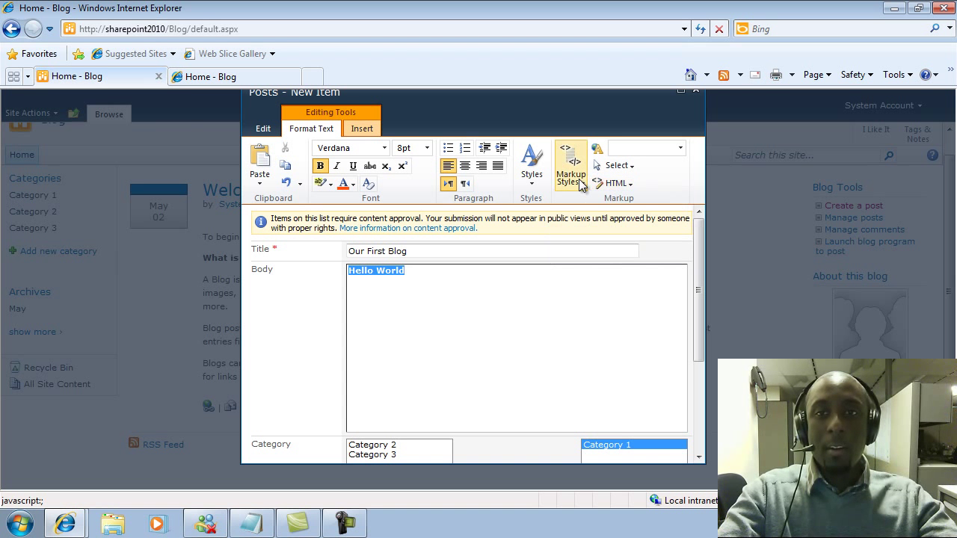
left_click(572, 164)
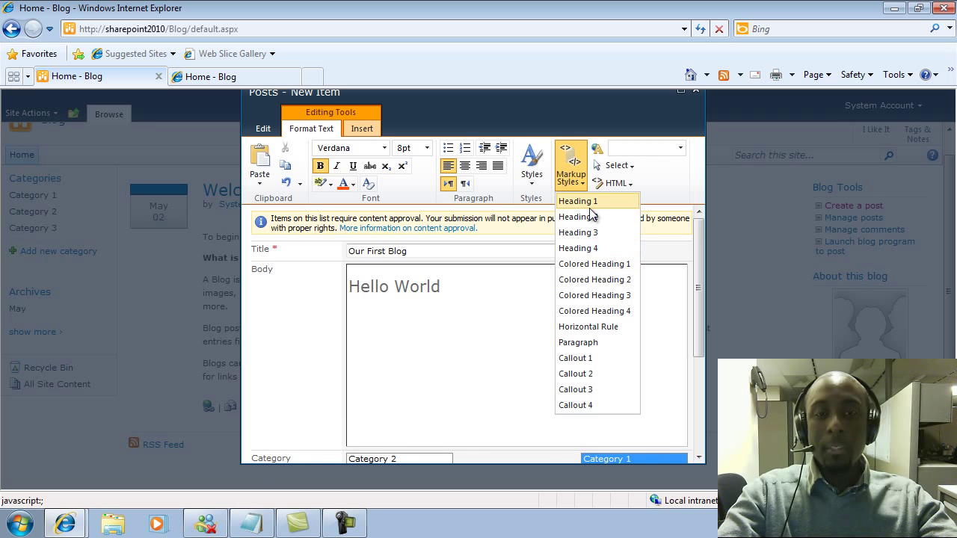
mouse_move(577, 217)
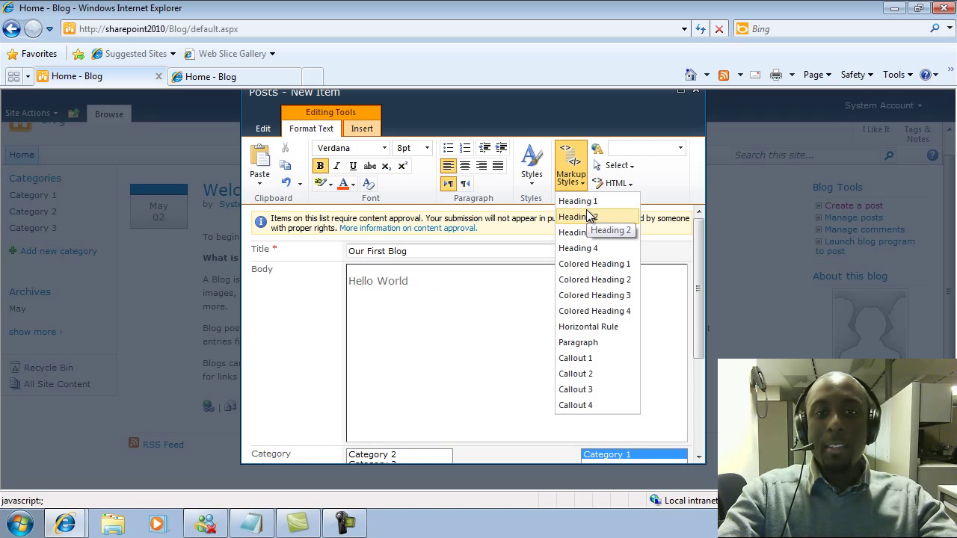
left_click(578, 200)
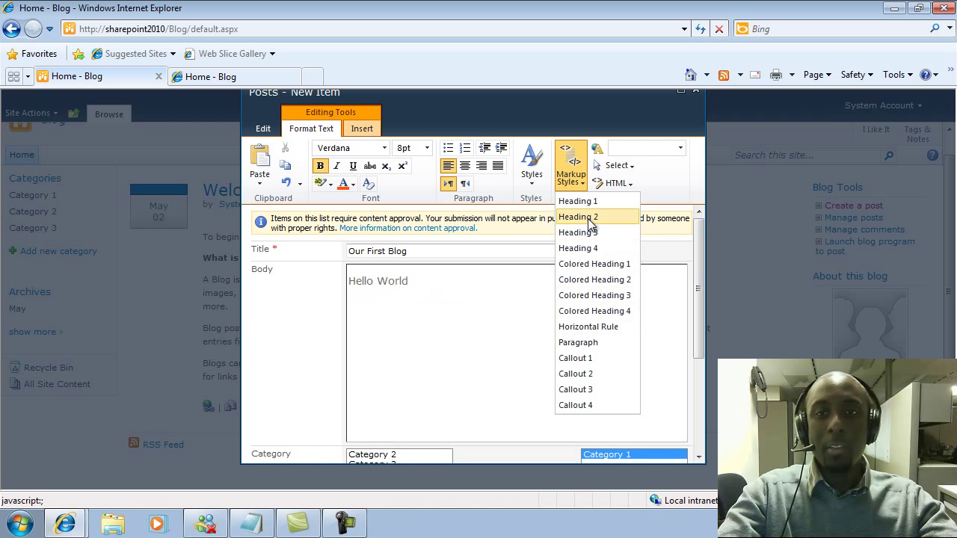
mouse_move(588, 326)
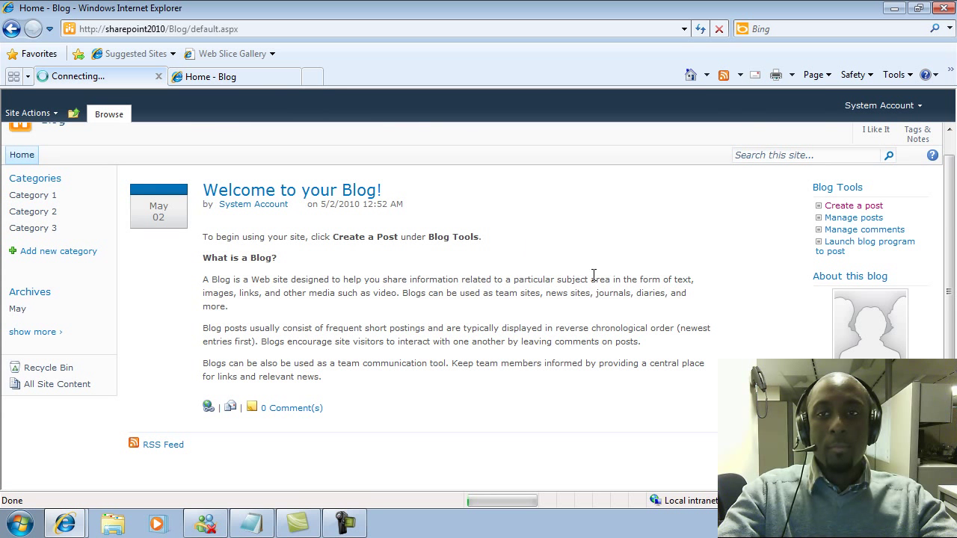
Review the blog home page listing the published 'Our First Blog' post
scroll("down", 3)
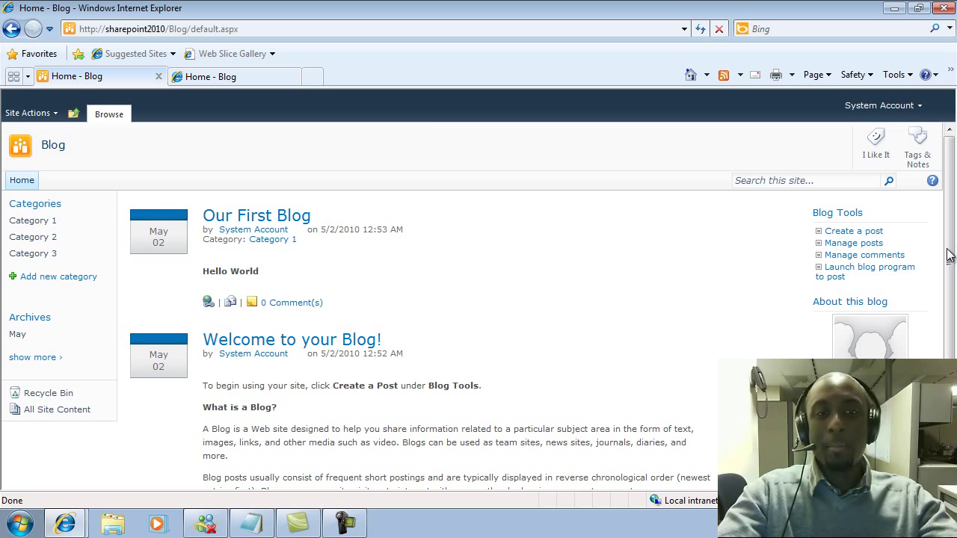
Return to the SharePoint 2007 blog's Create page after backing out of New SharePoint Site
left_click(210, 76)
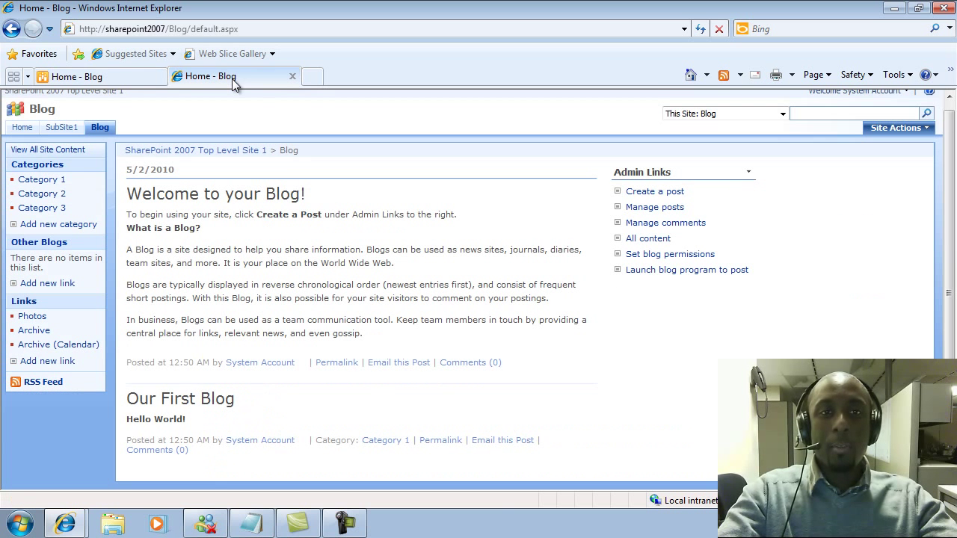
mouse_move(231, 246)
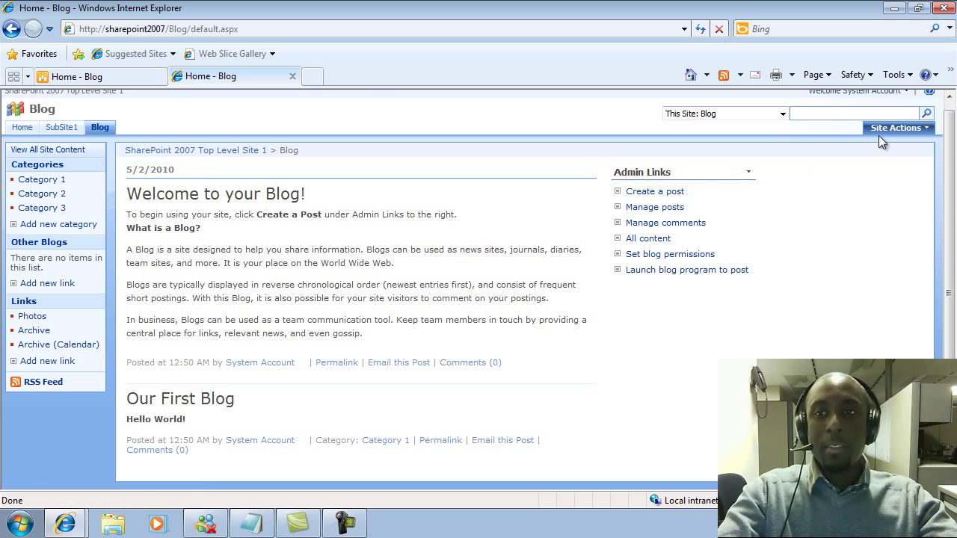
left_click(898, 128)
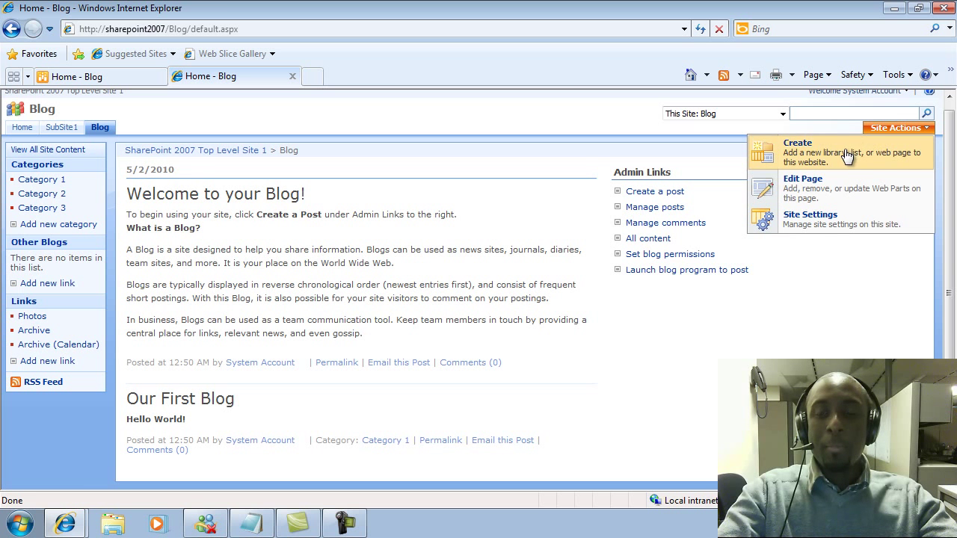
left_click(797, 144)
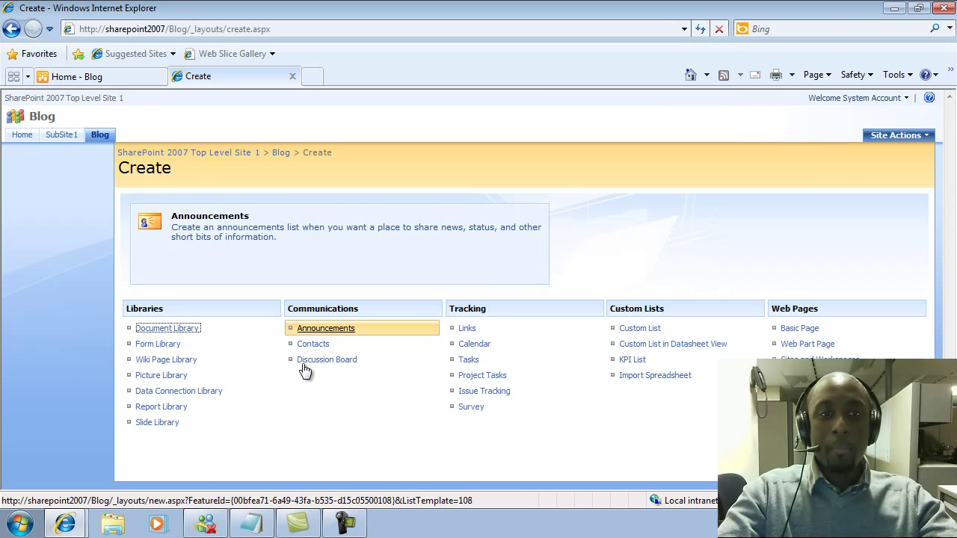
left_click(166, 359)
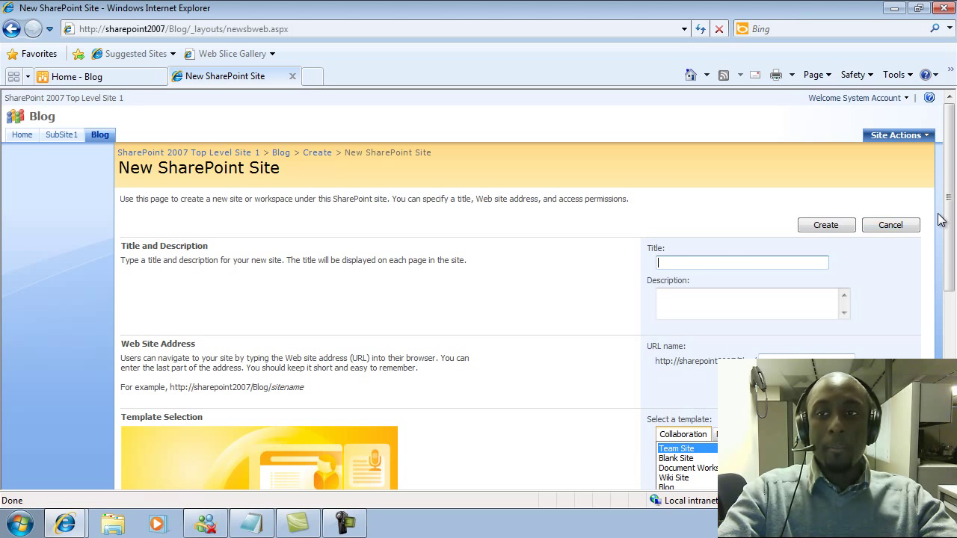
scroll("down", 3)
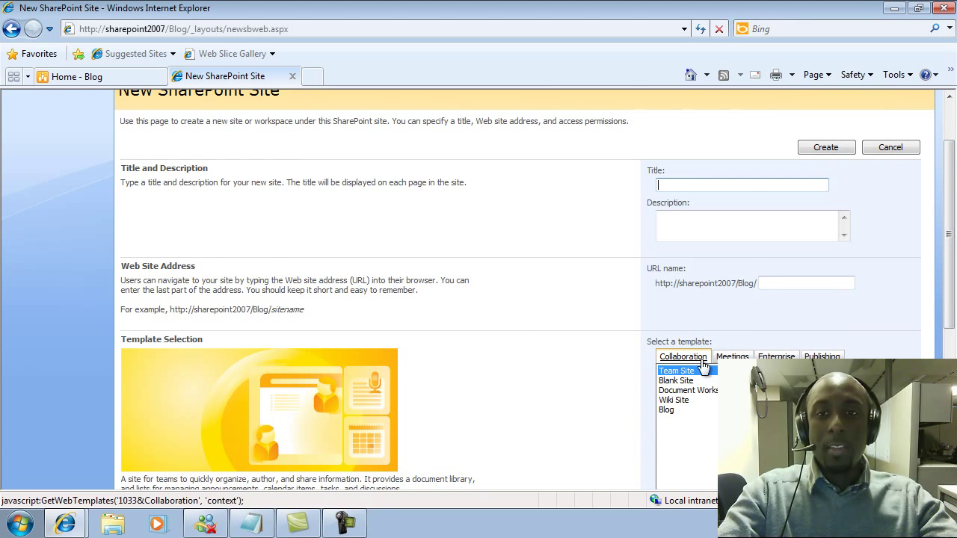
left_click(673, 400)
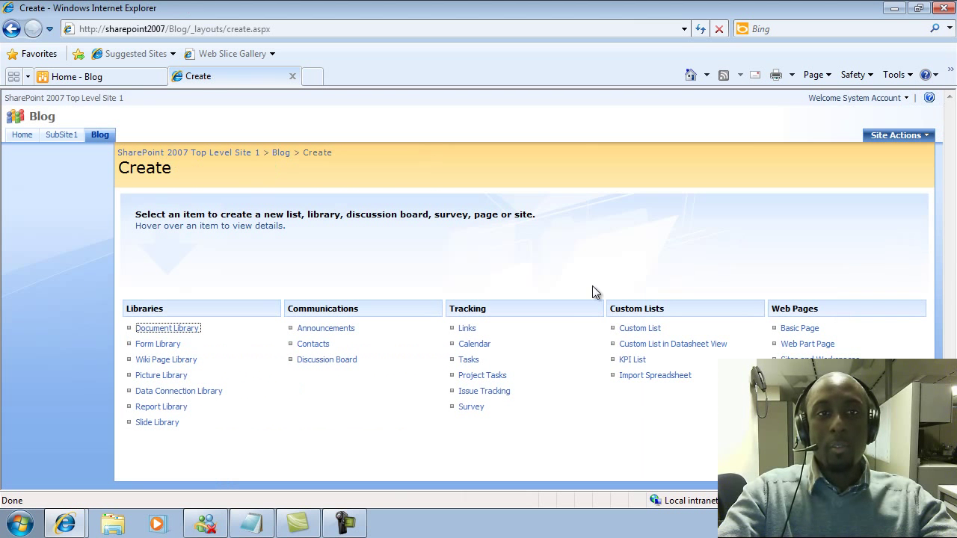
mouse_move(158, 344)
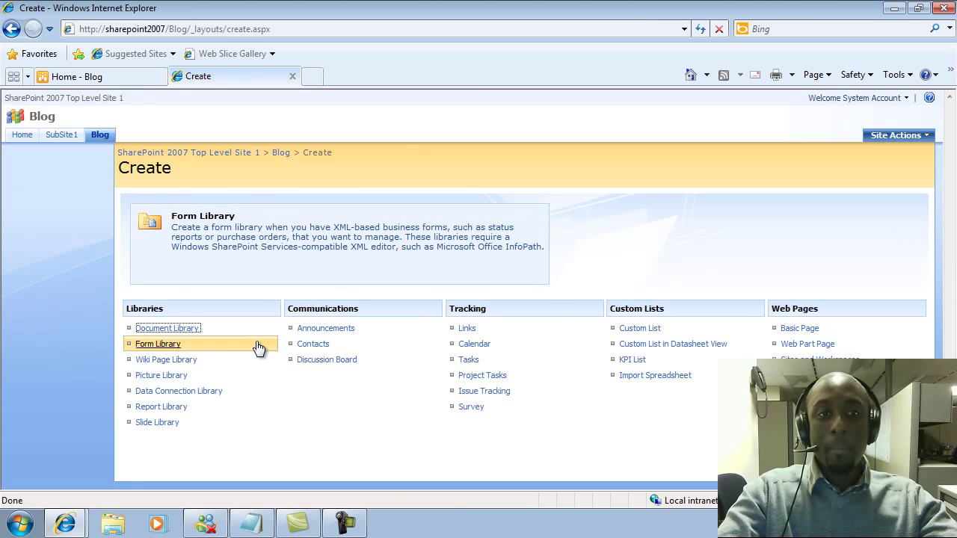
mouse_move(166, 359)
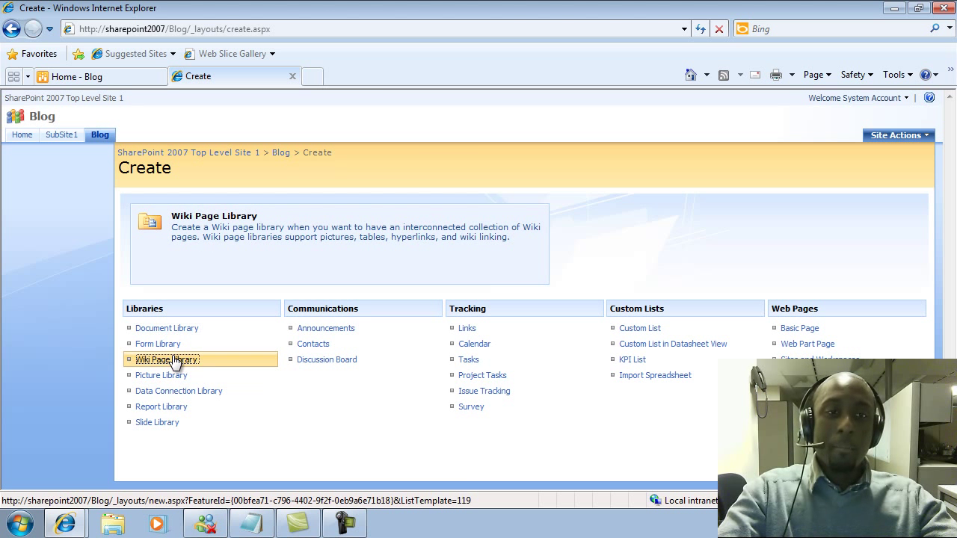
Create a wiki page library named 'Wiki Library'
left_click(166, 359)
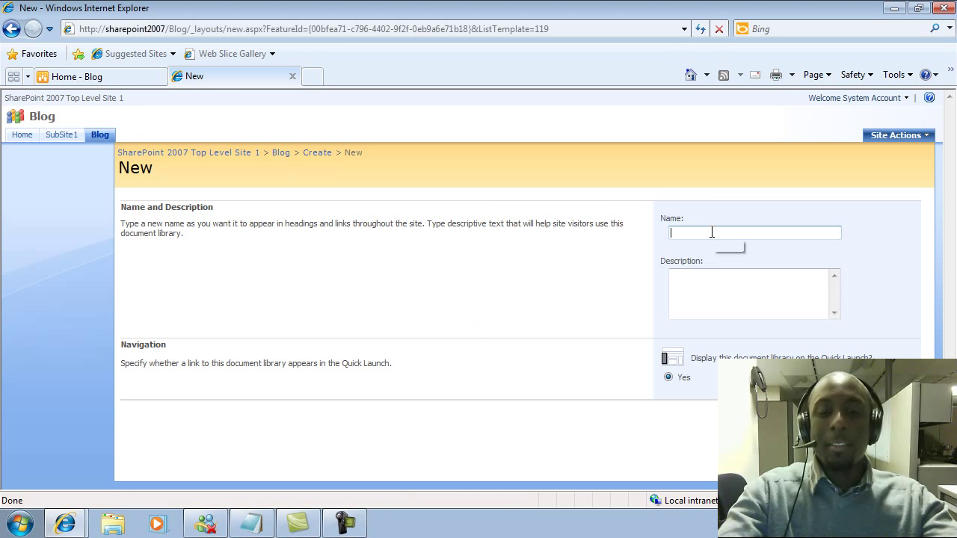
type("Wi")
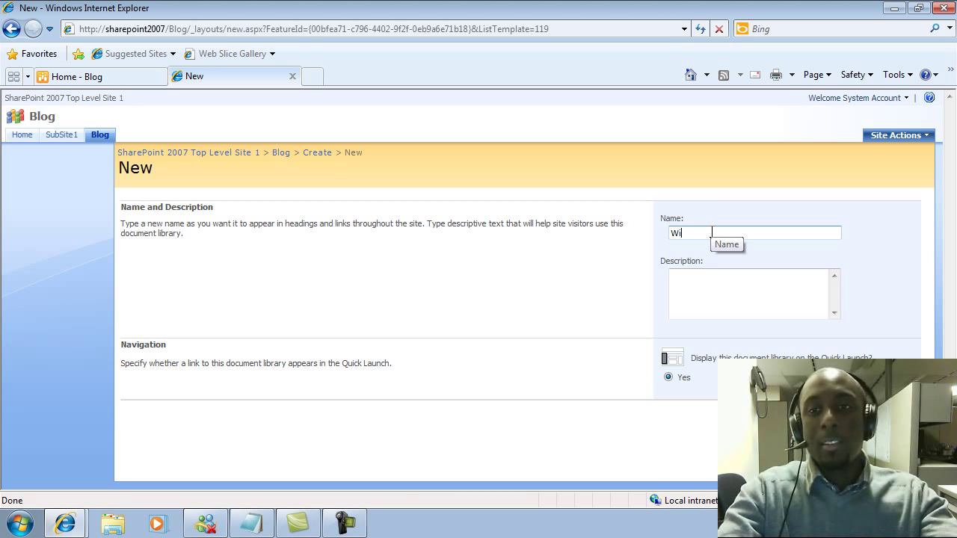
type("ki")
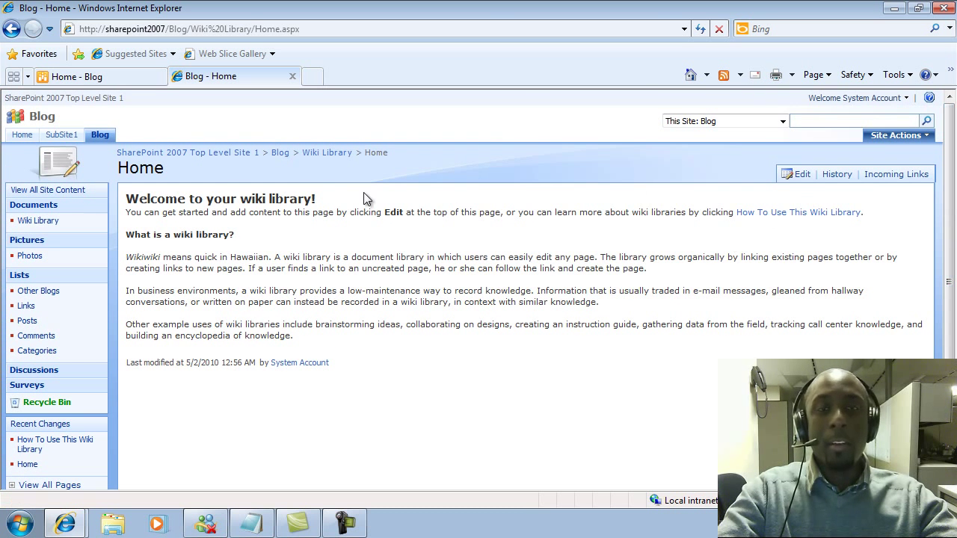
mouse_move(114, 152)
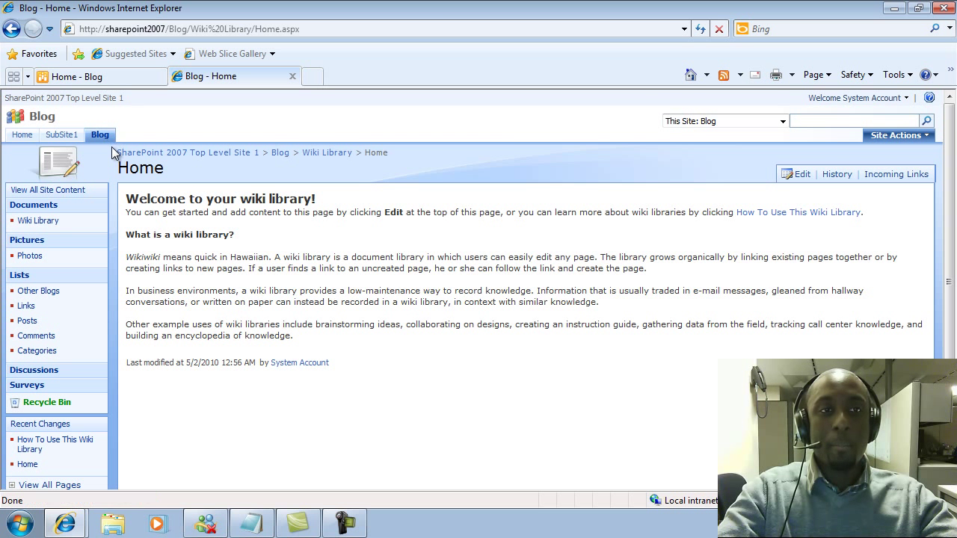
mouse_move(622, 317)
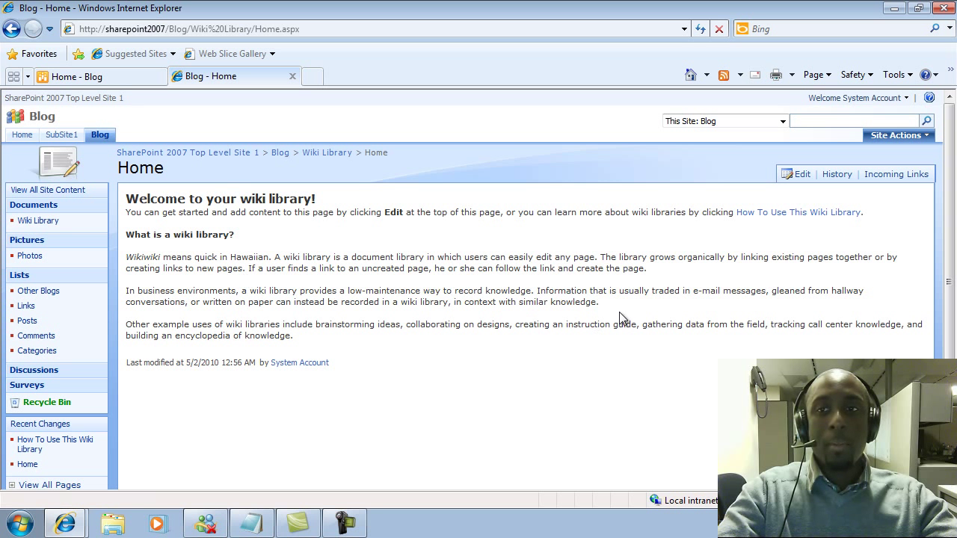
mouse_move(48, 188)
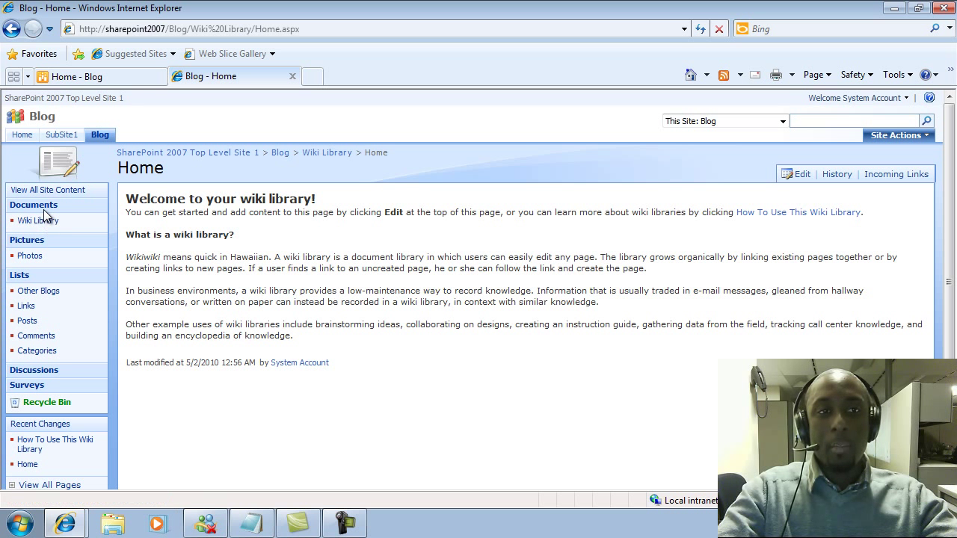
Start a new wiki page in the Wiki Library via All Site Content
left_click(48, 189)
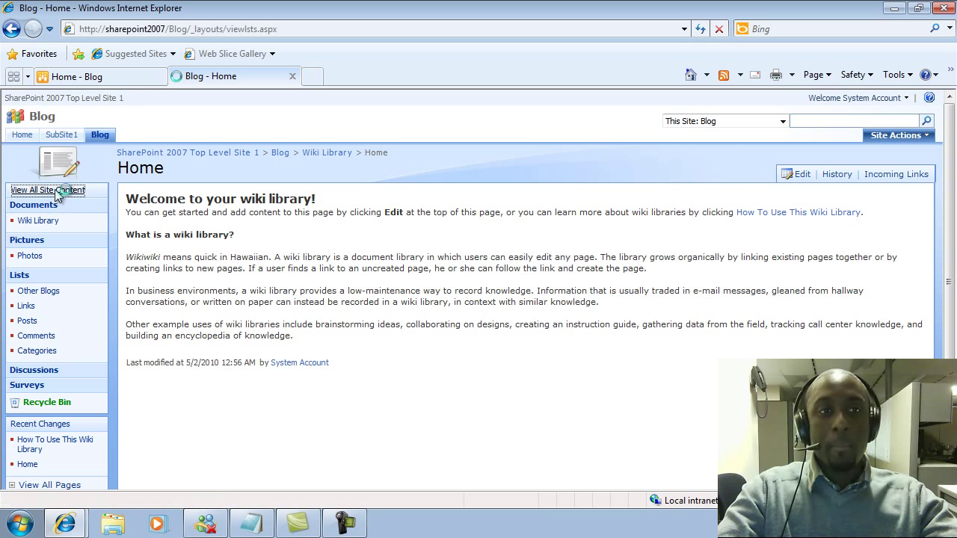
left_click(46, 189)
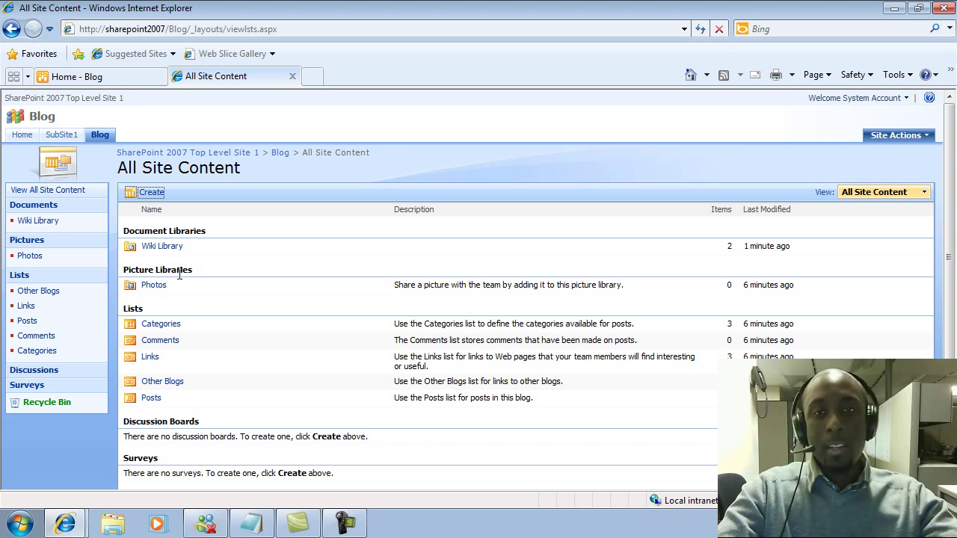
mouse_move(161, 245)
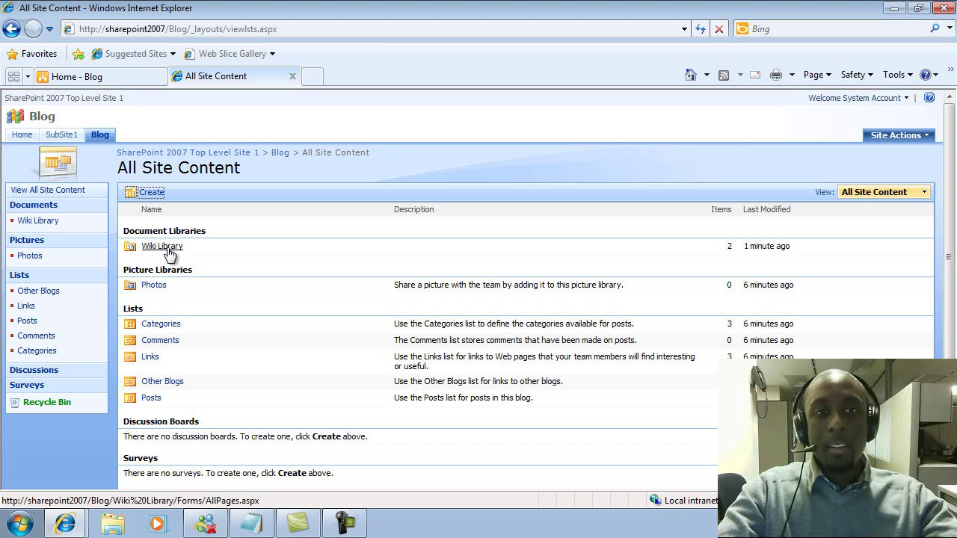
left_click(161, 245)
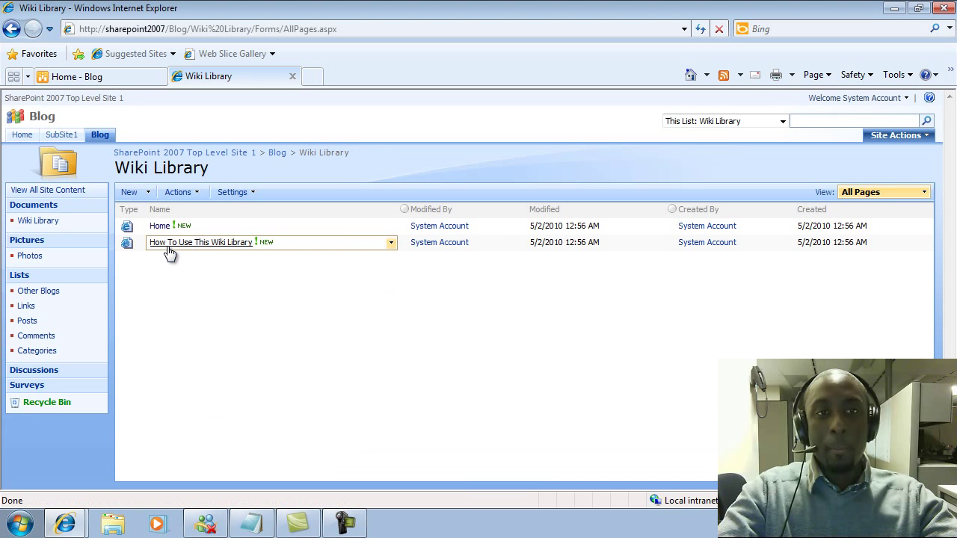
left_click(130, 191)
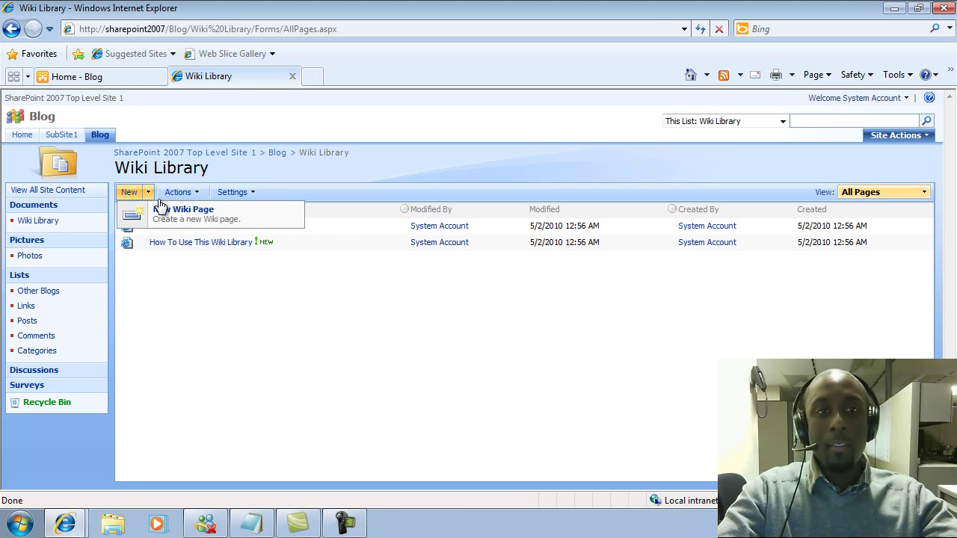
left_click(193, 209)
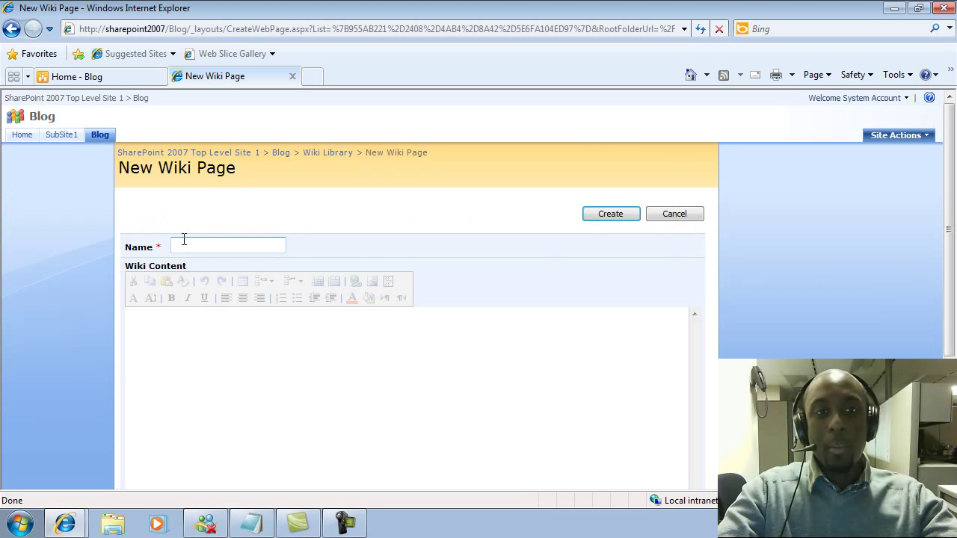
Name the page and enter bold 'Hello Wiki Word!!!' as its content
type("My")
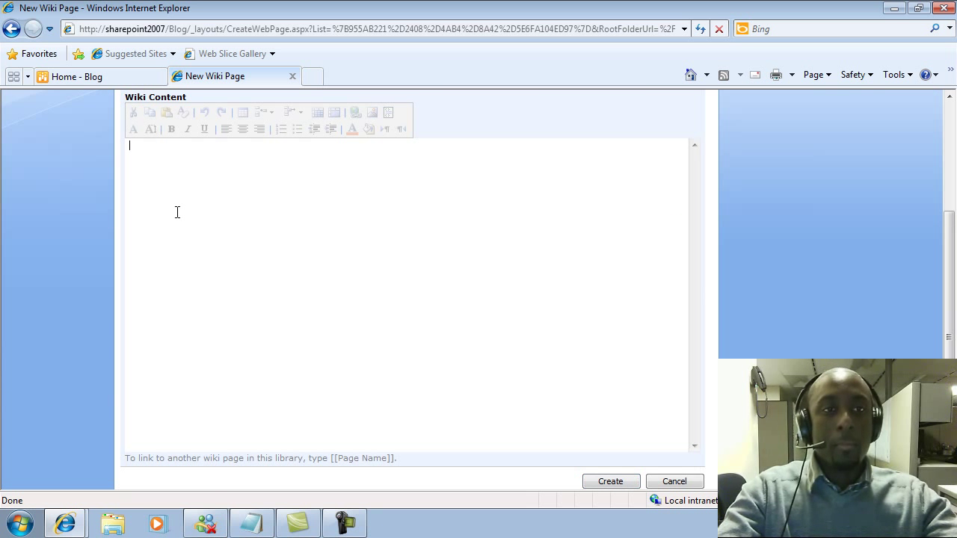
type("Hello Wiki")
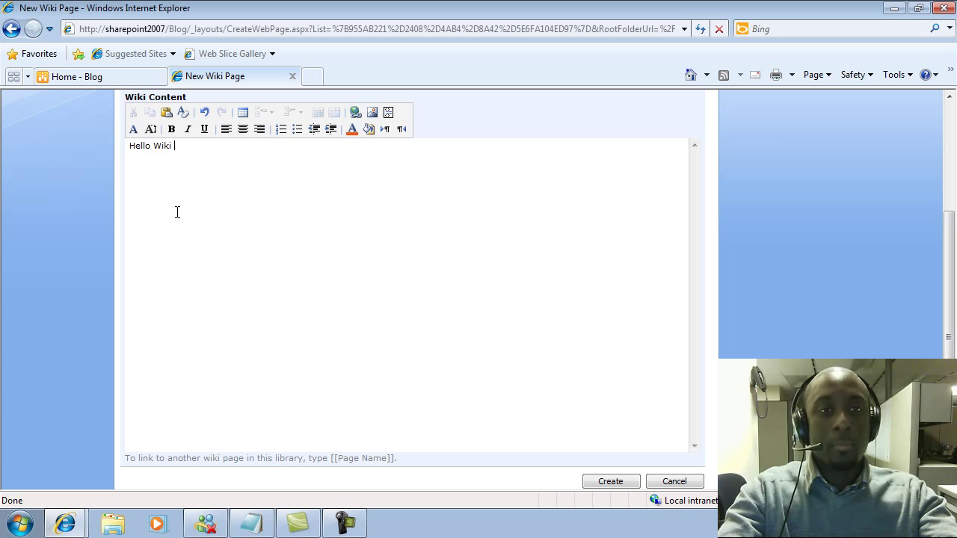
type("Word!!!")
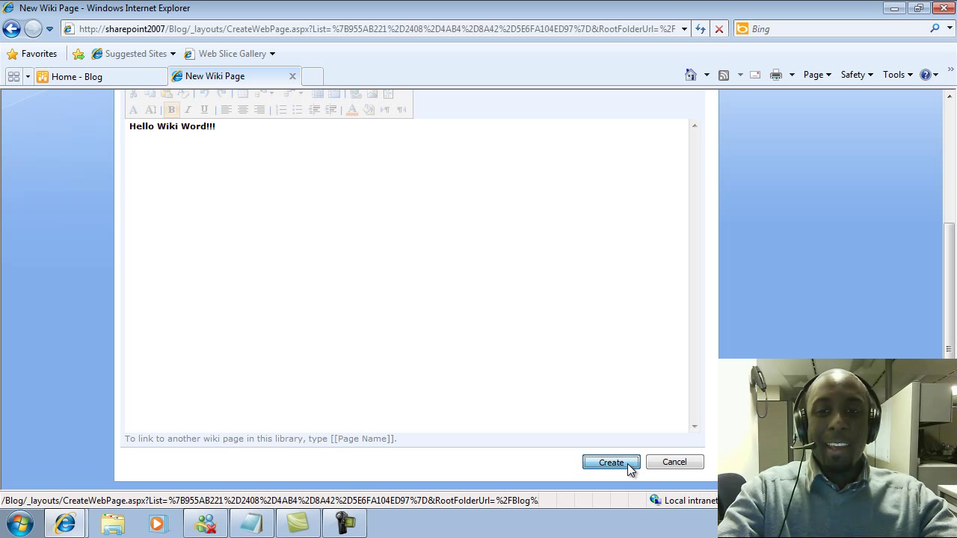
Create the My First Wiki page showing bold 'Hello Wiki Word!!!'
left_click(610, 462)
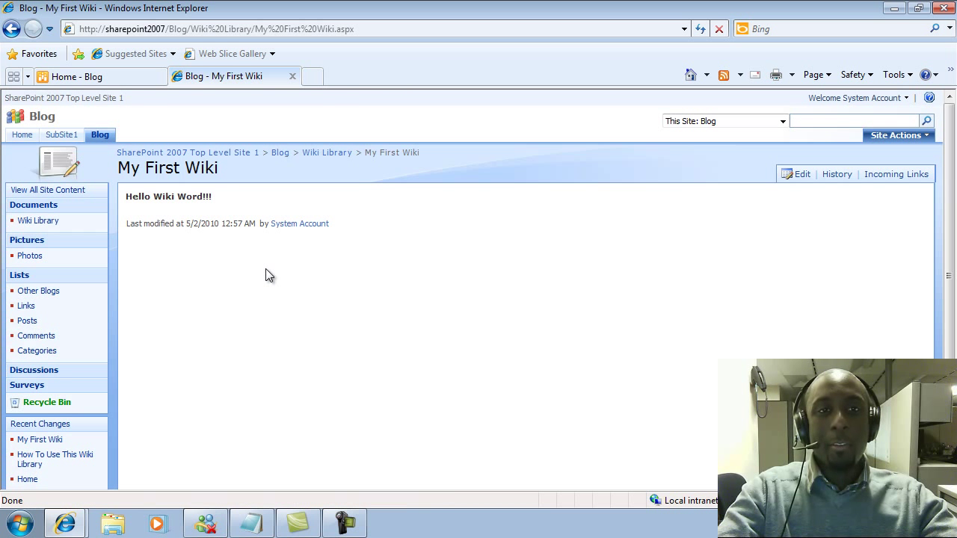
mouse_move(521, 263)
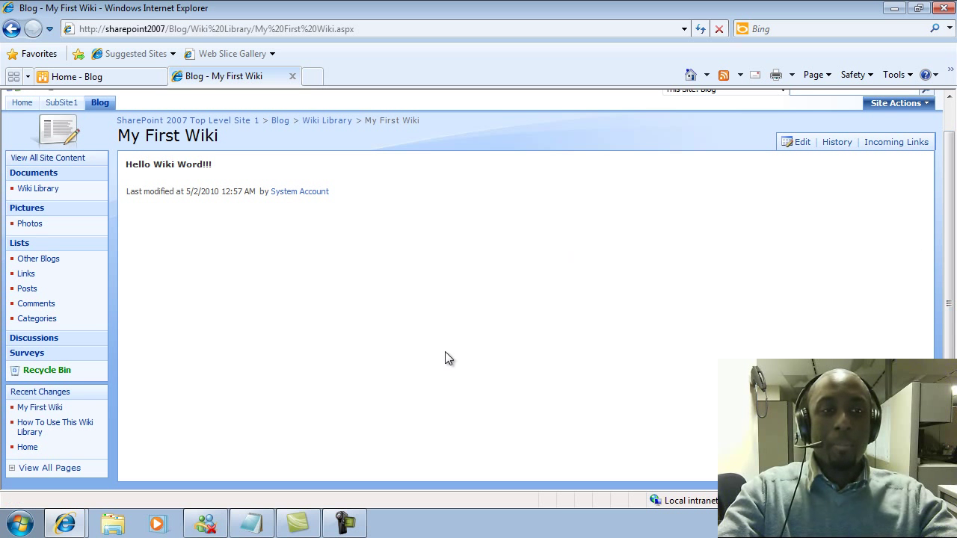
mouse_move(47, 463)
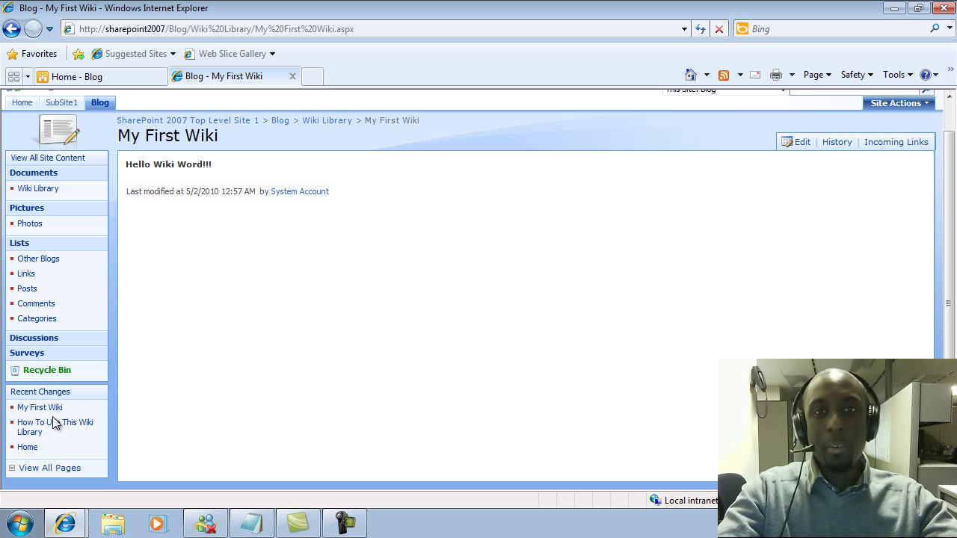
mouse_move(97, 341)
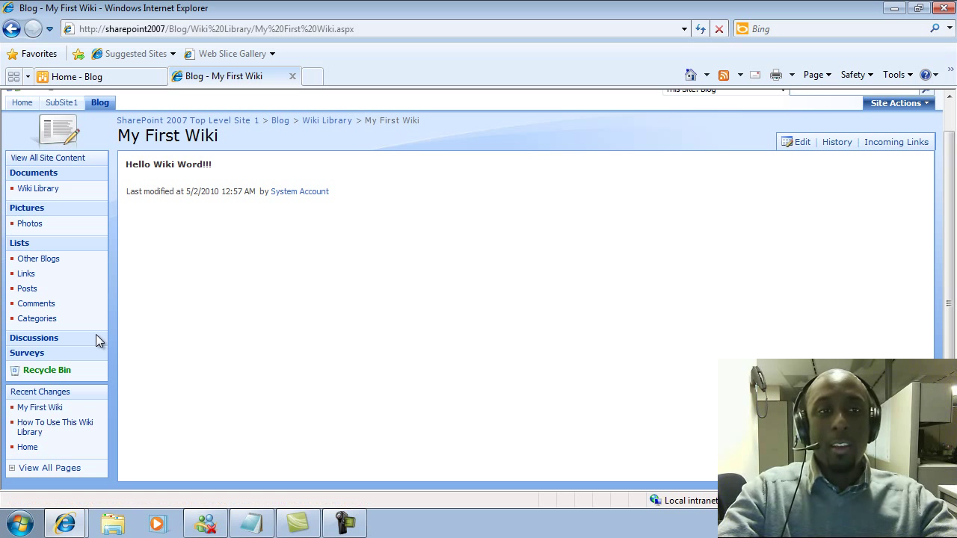
mouse_move(127, 188)
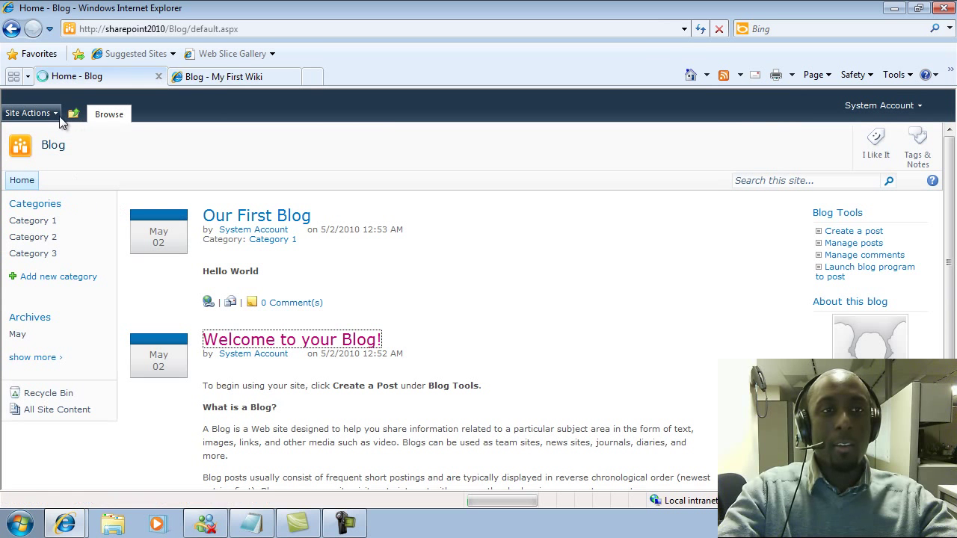
Reach the More Options creation gallery from Site Actions
left_click(29, 114)
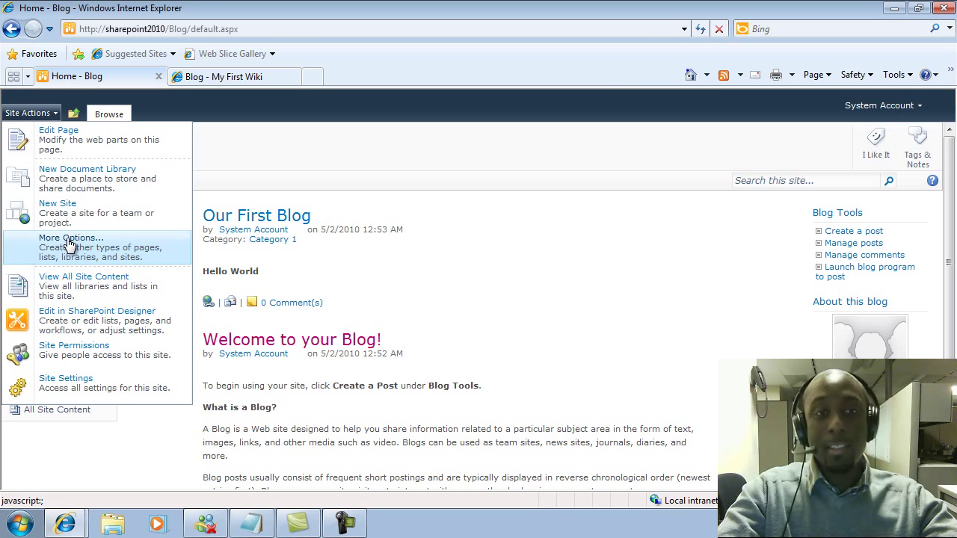
left_click(70, 236)
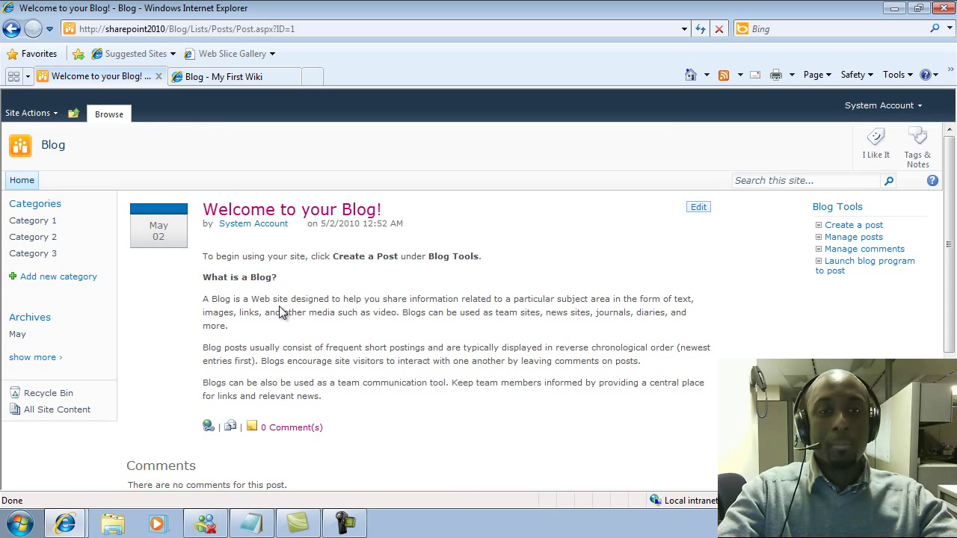
mouse_move(31, 114)
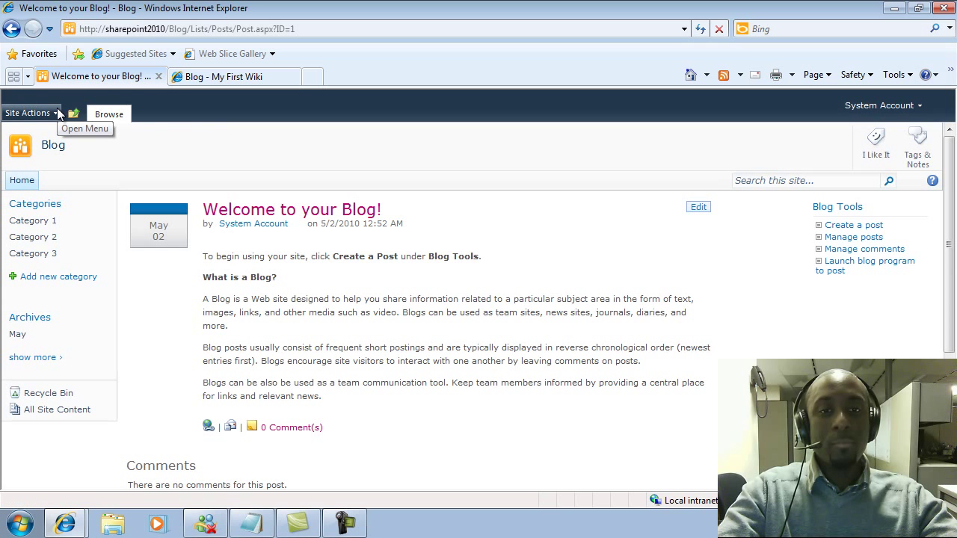
left_click(30, 114)
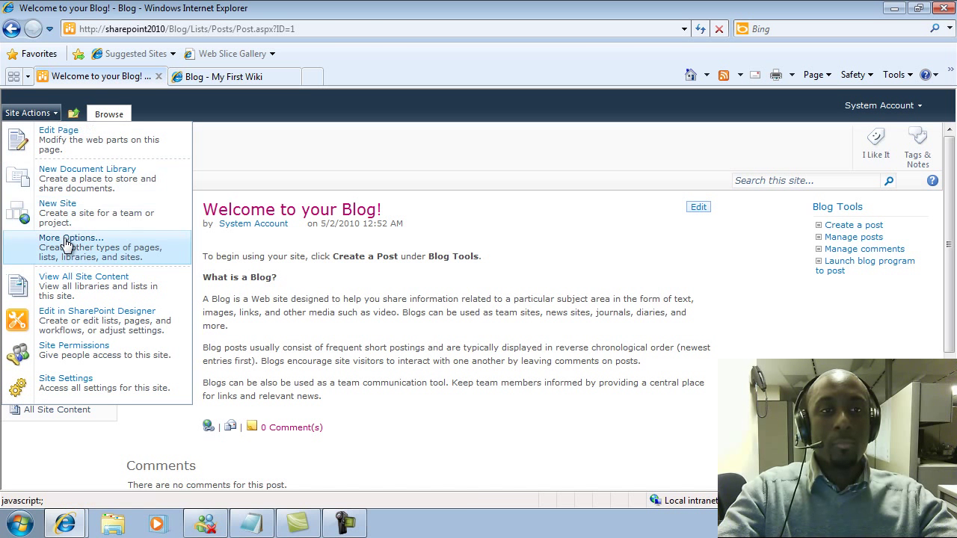
left_click(70, 236)
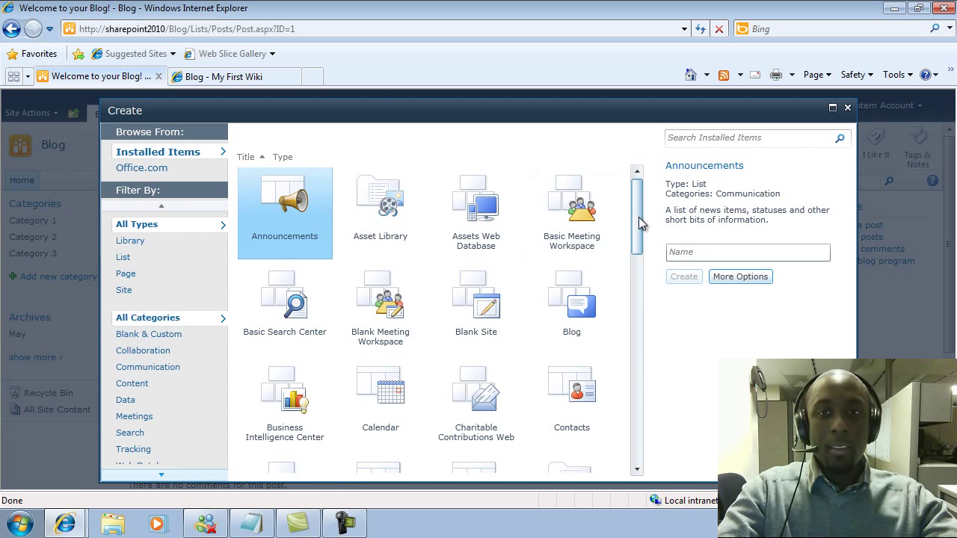
Create a Wiki Page Library named 'Wiki Library' from the Library filter
scroll("down", 3)
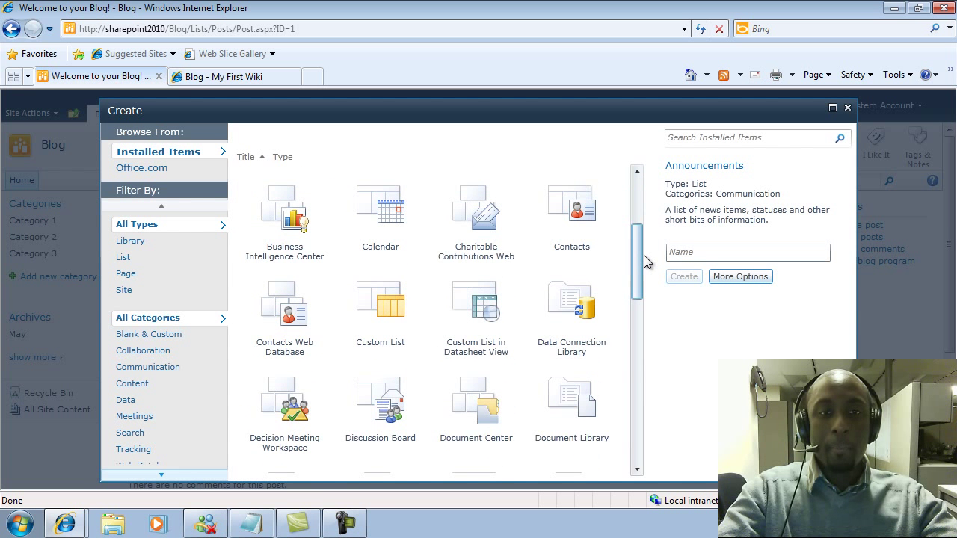
left_click(130, 240)
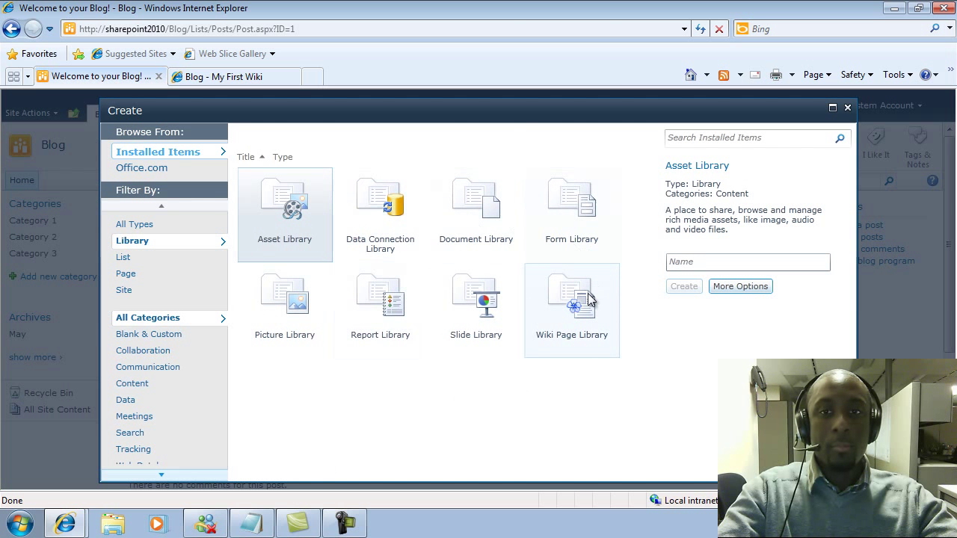
left_click(571, 300)
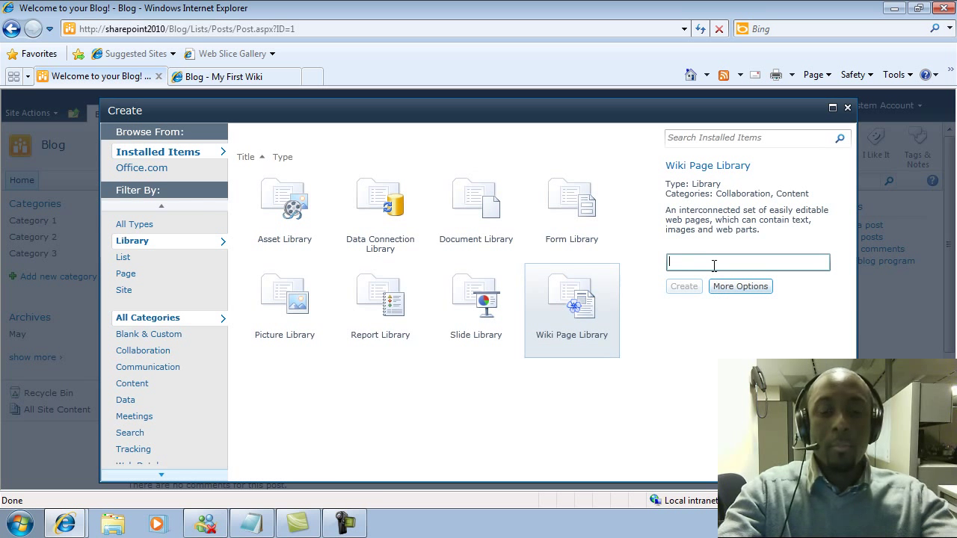
type("Wiki Library")
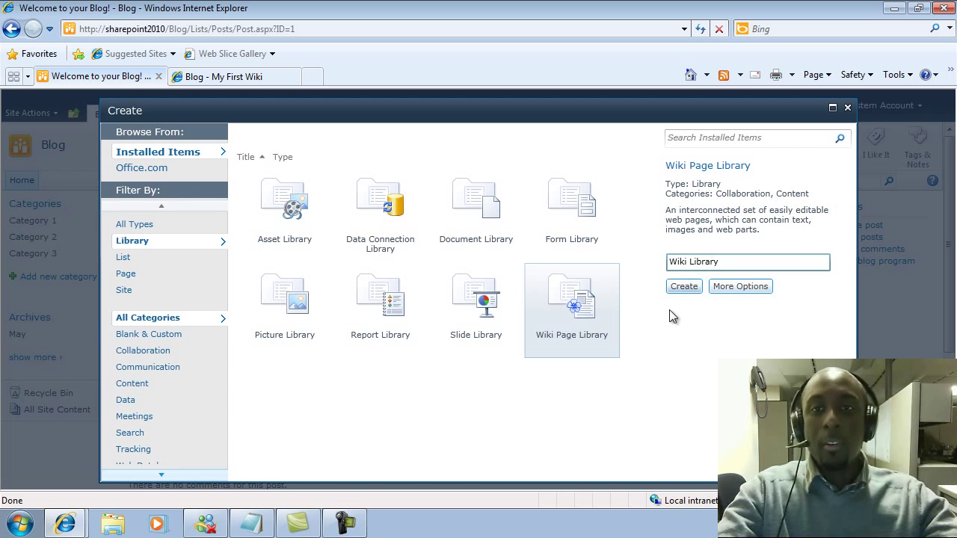
left_click(682, 287)
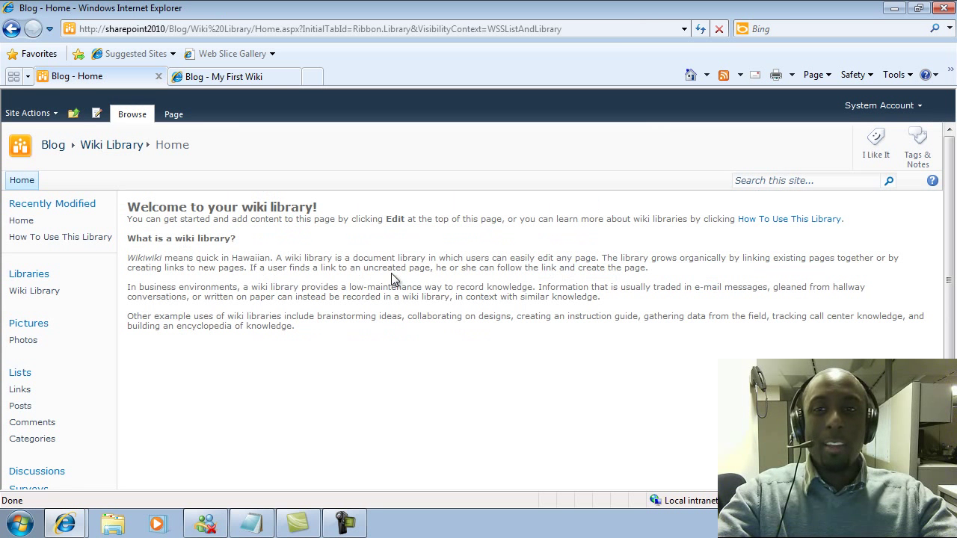
mouse_move(51, 204)
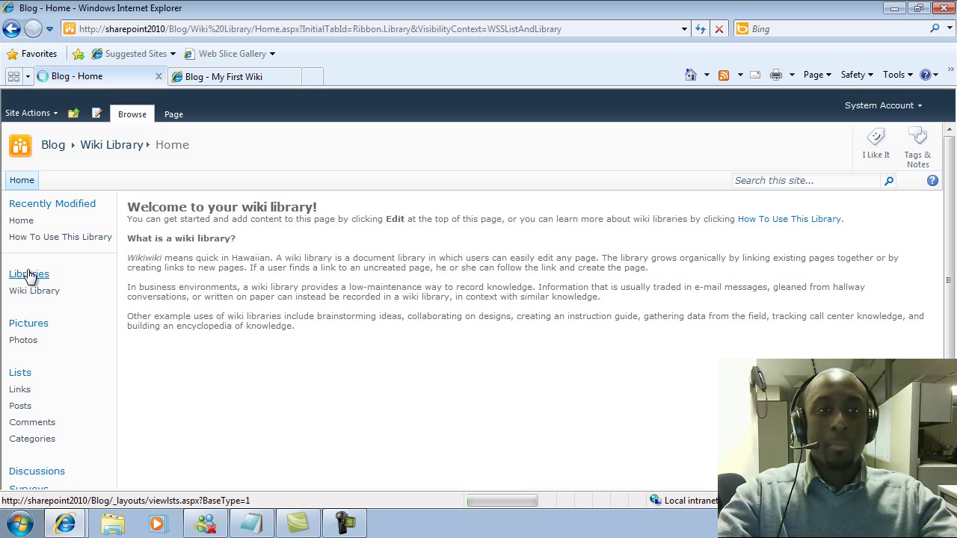
Show All Site Content listing Wiki Library under document libraries
left_click(29, 276)
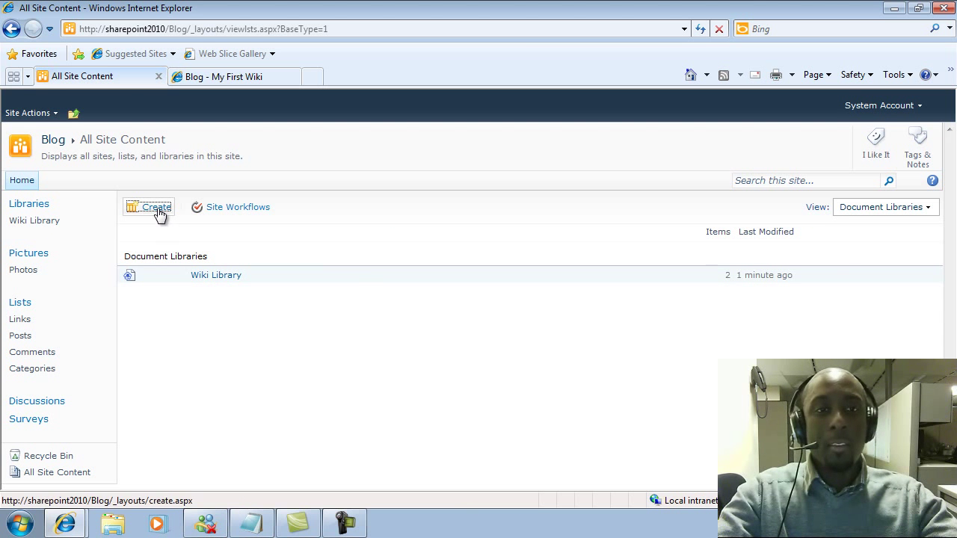
Create a new page named 'My First Wiki' from Site Actions > New Page
left_click(215, 275)
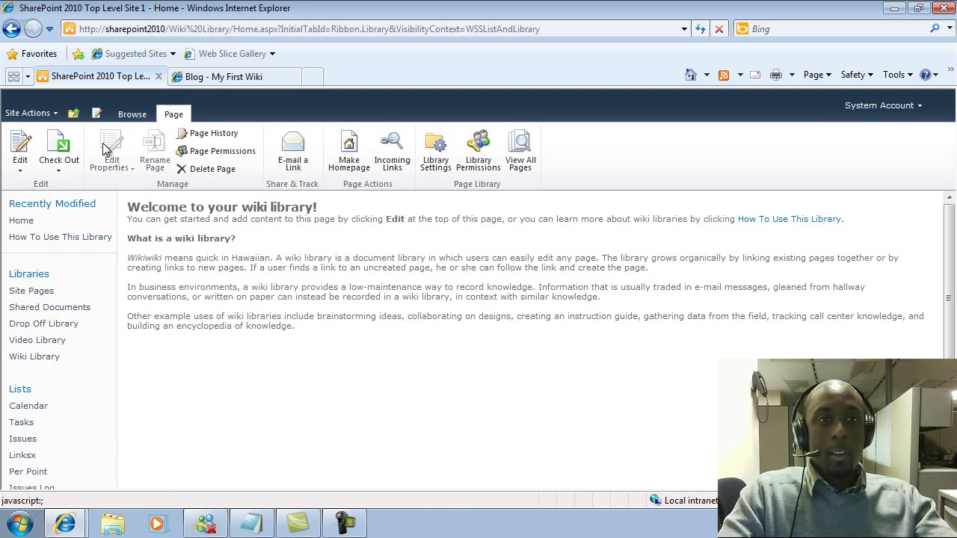
left_click(27, 113)
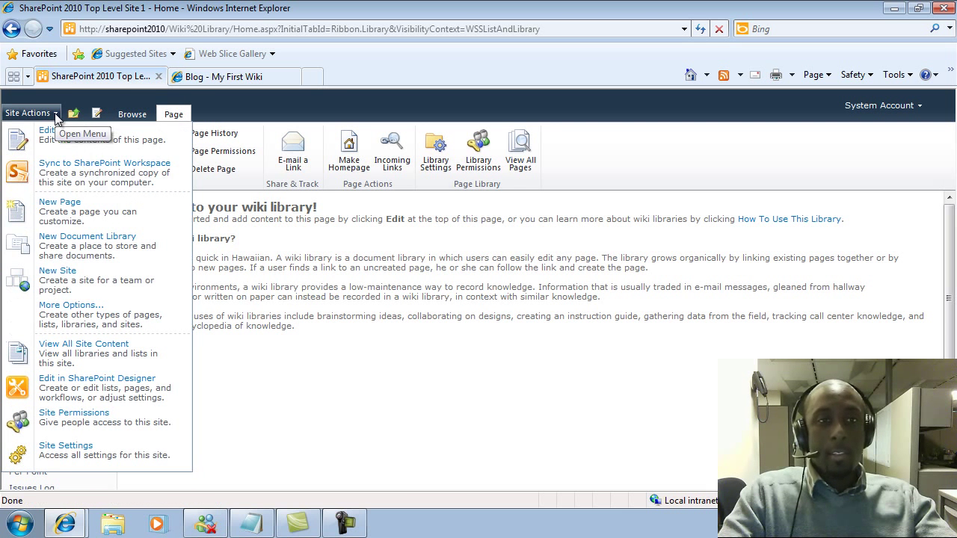
left_click(60, 202)
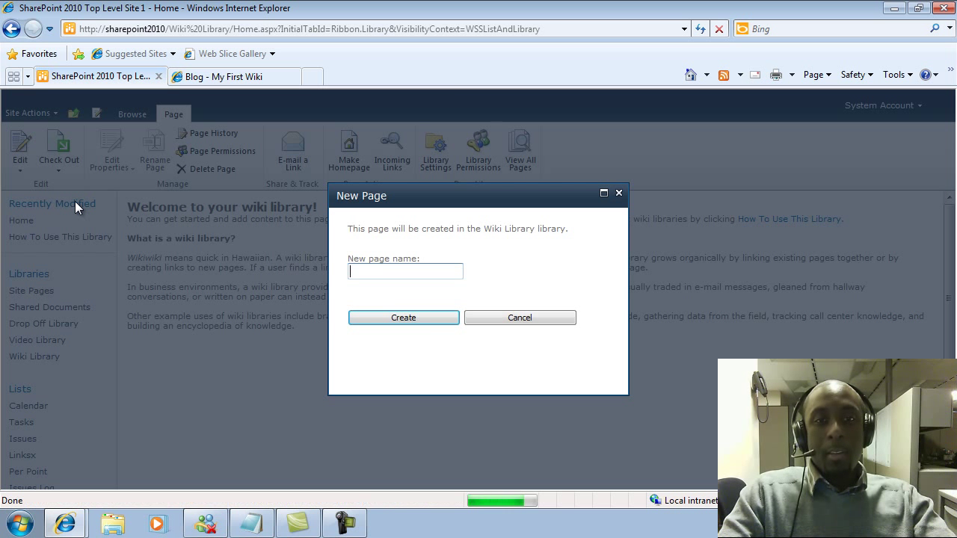
mouse_move(213, 274)
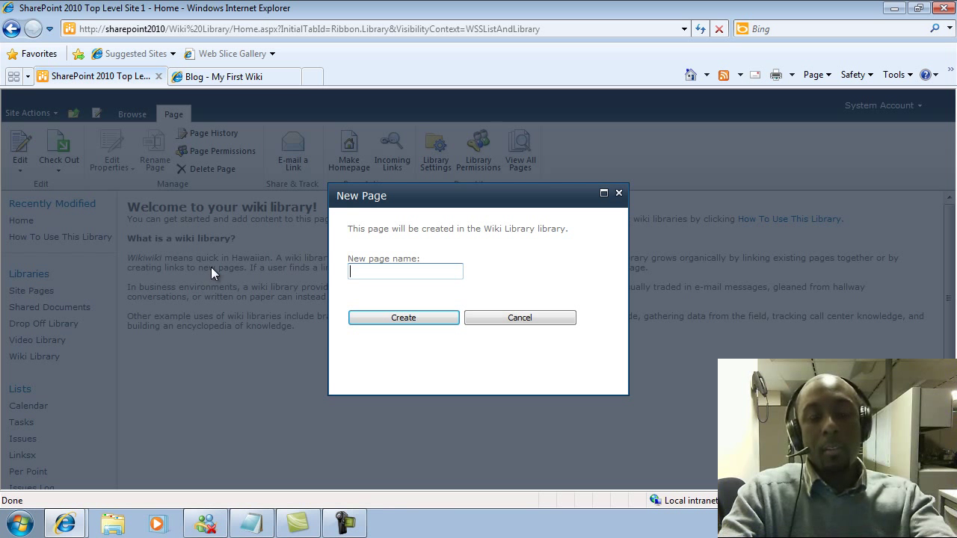
type("My First Wiki")
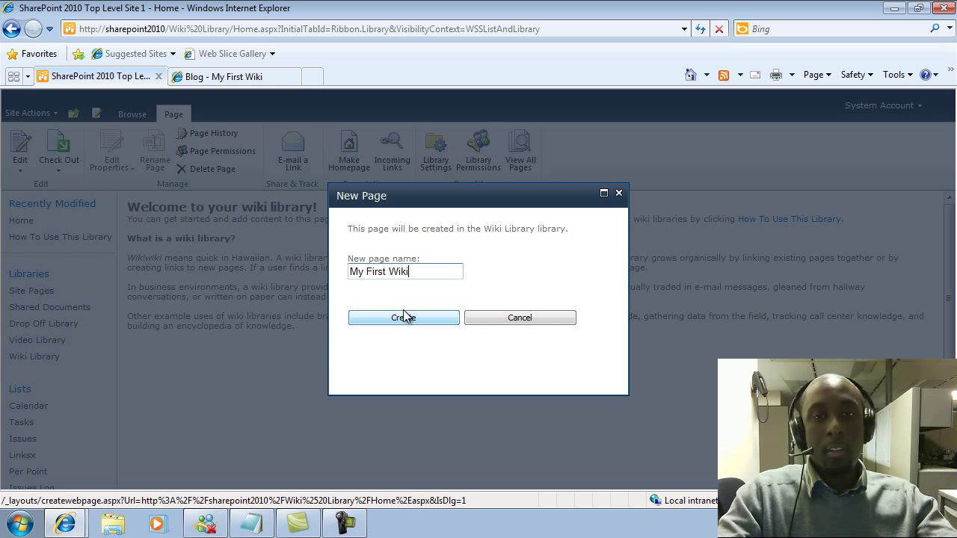
left_click(403, 317)
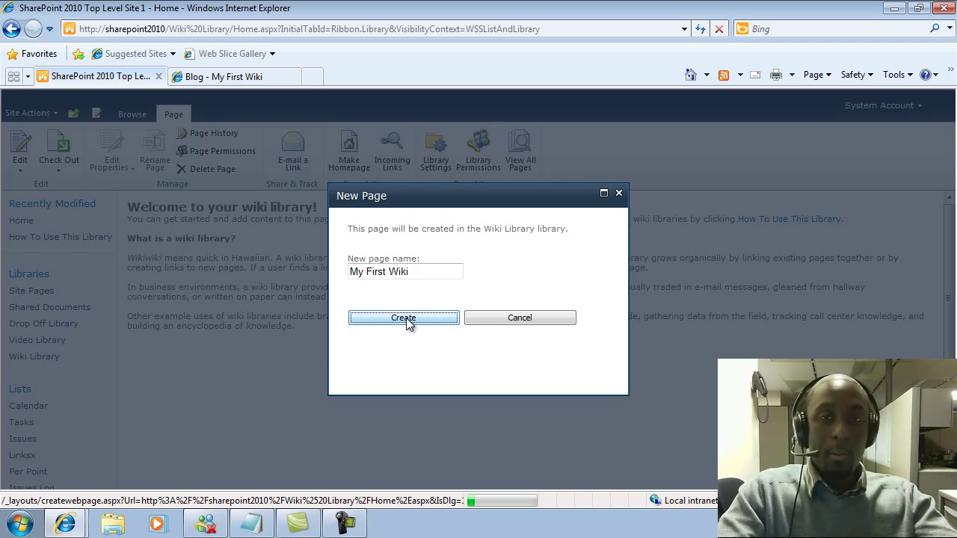
left_click(404, 317)
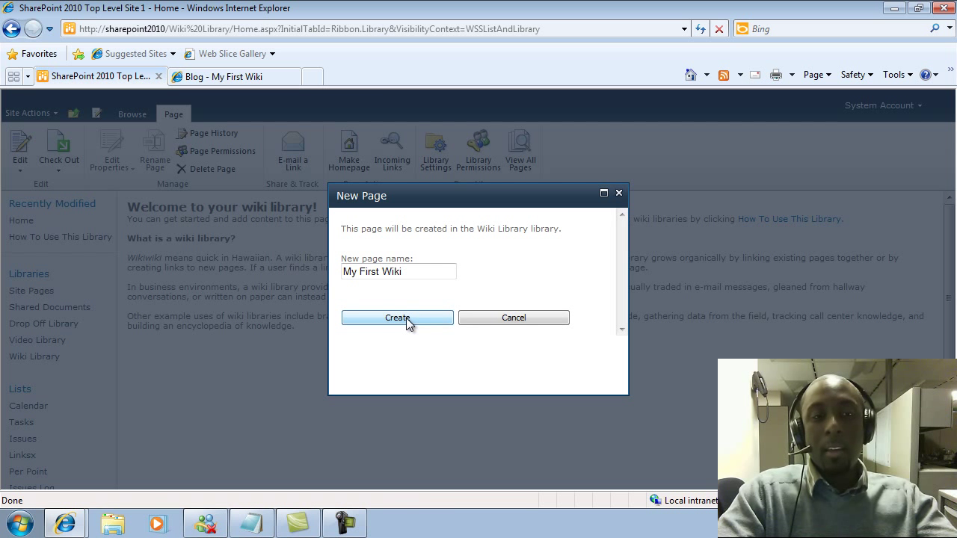
left_click(398, 317)
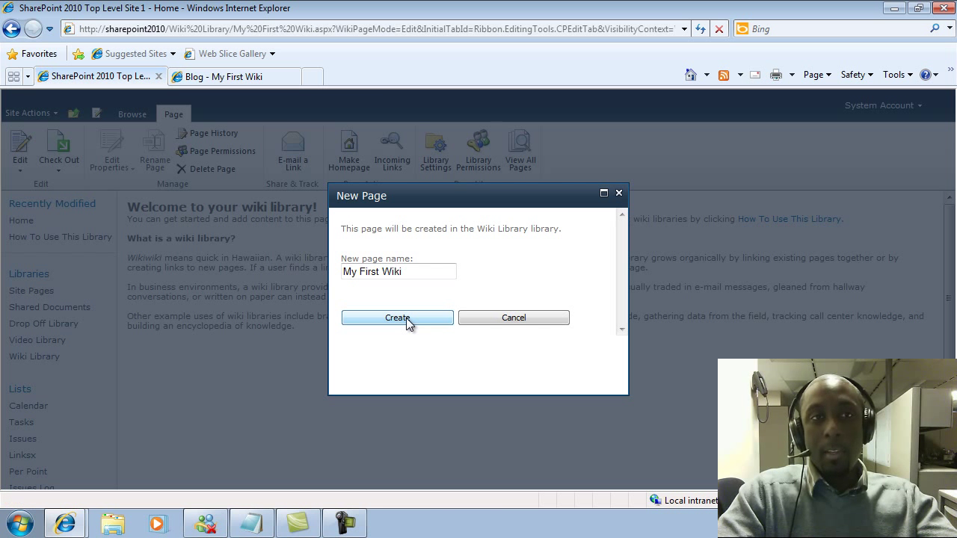
Enter 'Hello World!!!' in the wiki page body
left_click(398, 317)
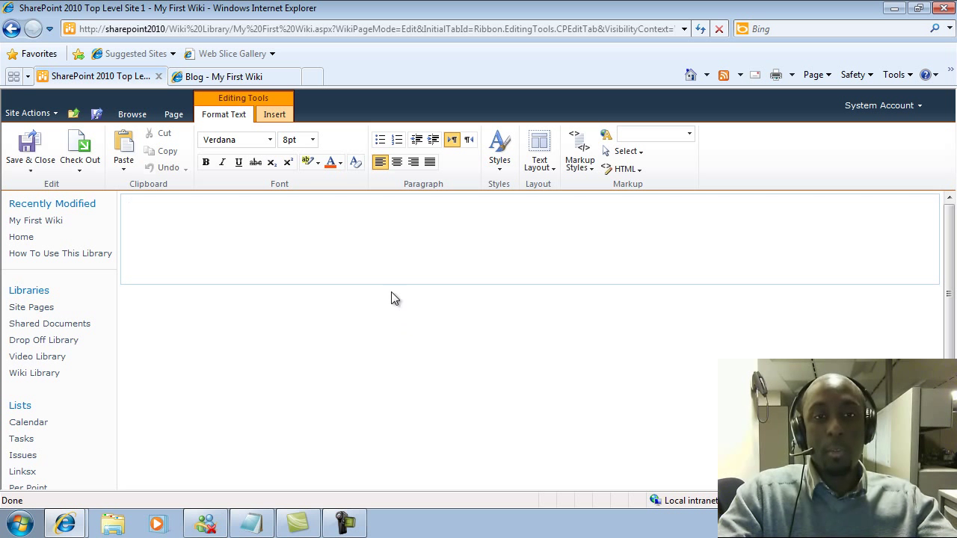
type("My")
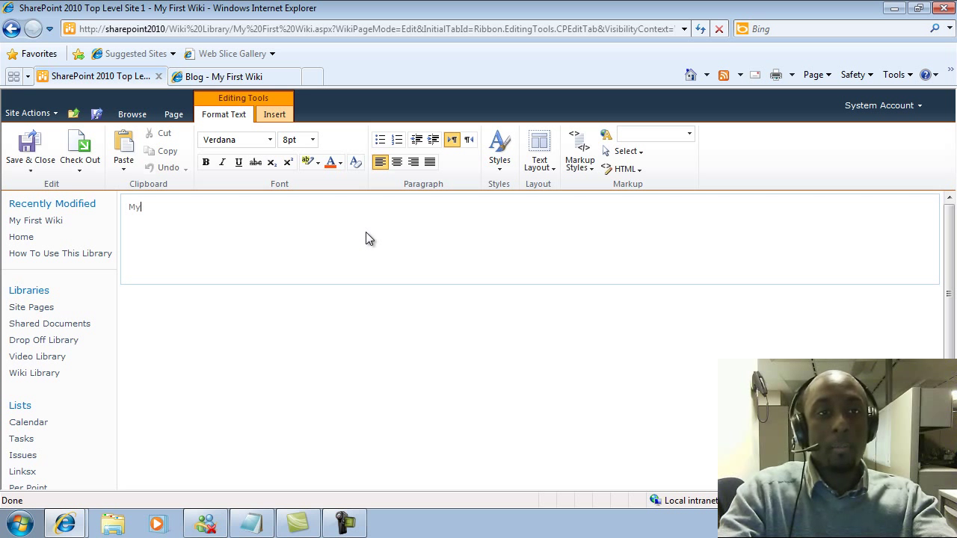
type("hELLL")
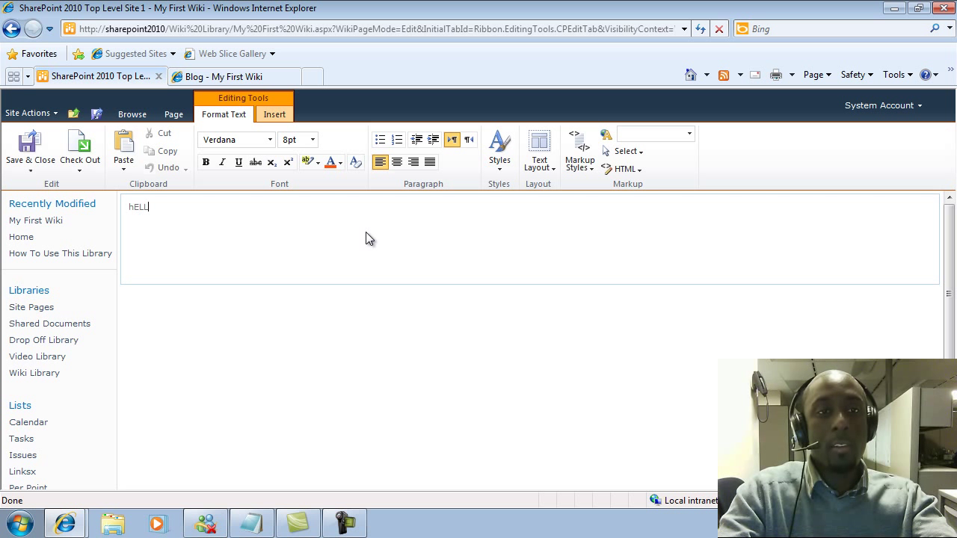
type("Hell")
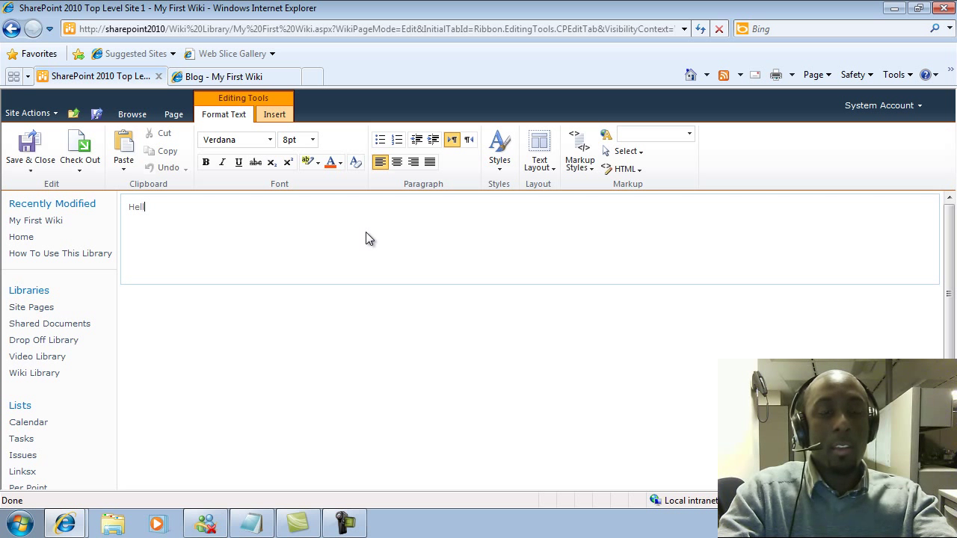
type("o World")
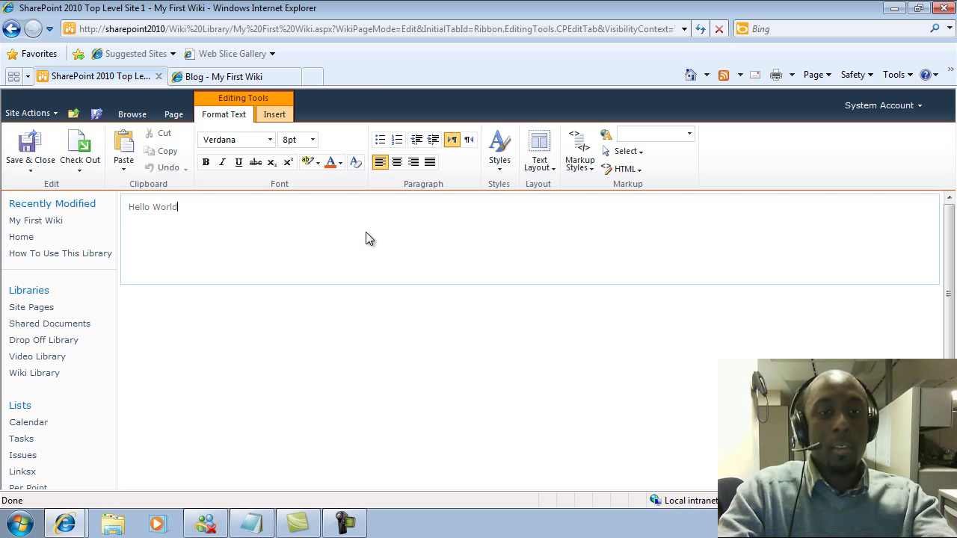
type("!!!")
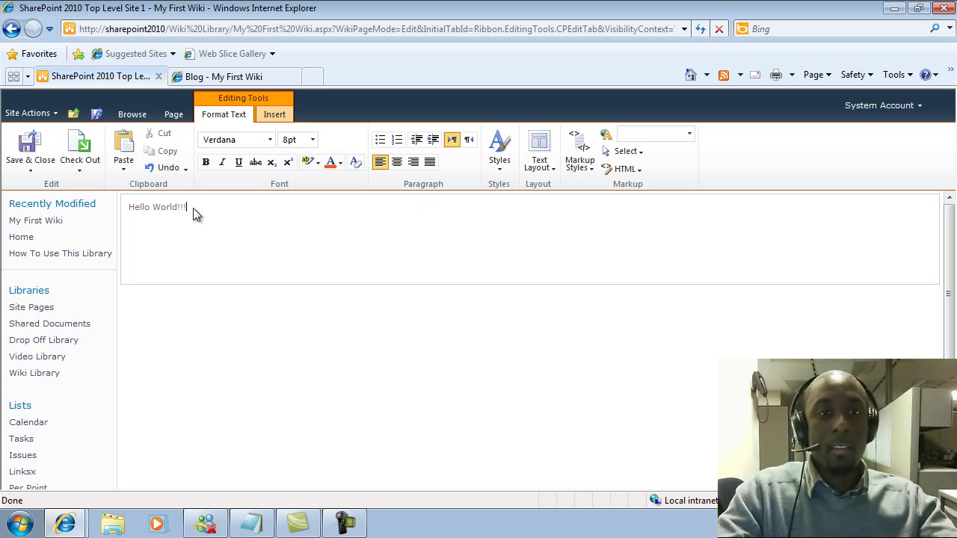
Make the 'Hello World!!!' text bold
left_click(207, 161)
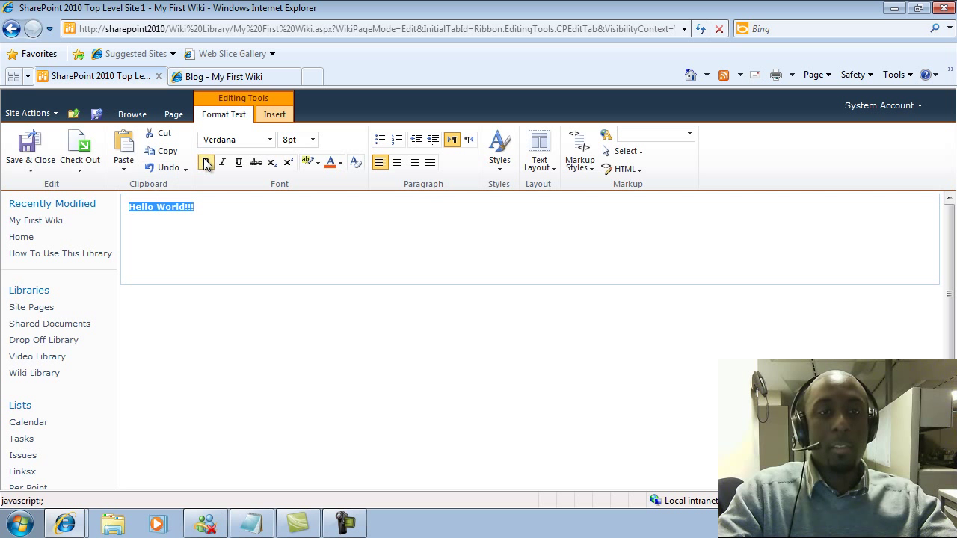
left_click(207, 162)
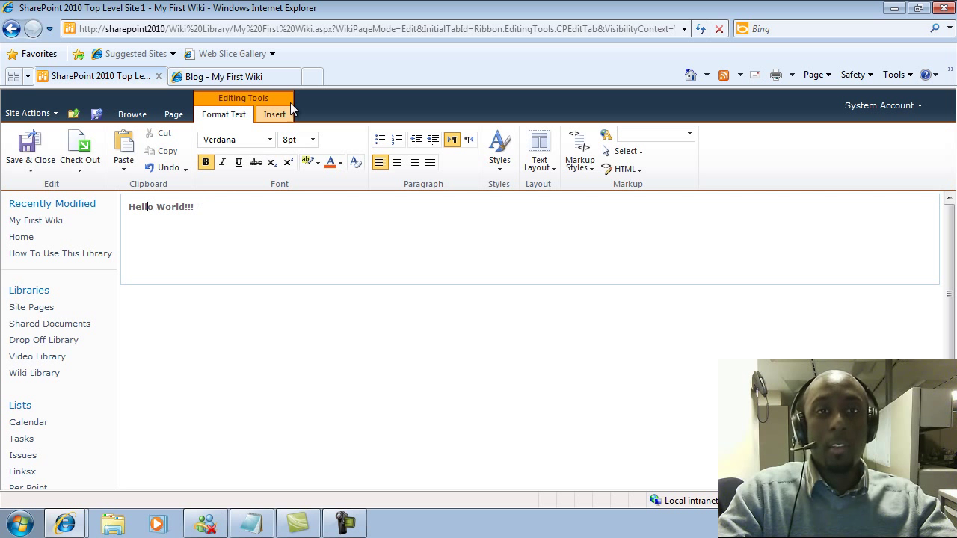
left_click(276, 114)
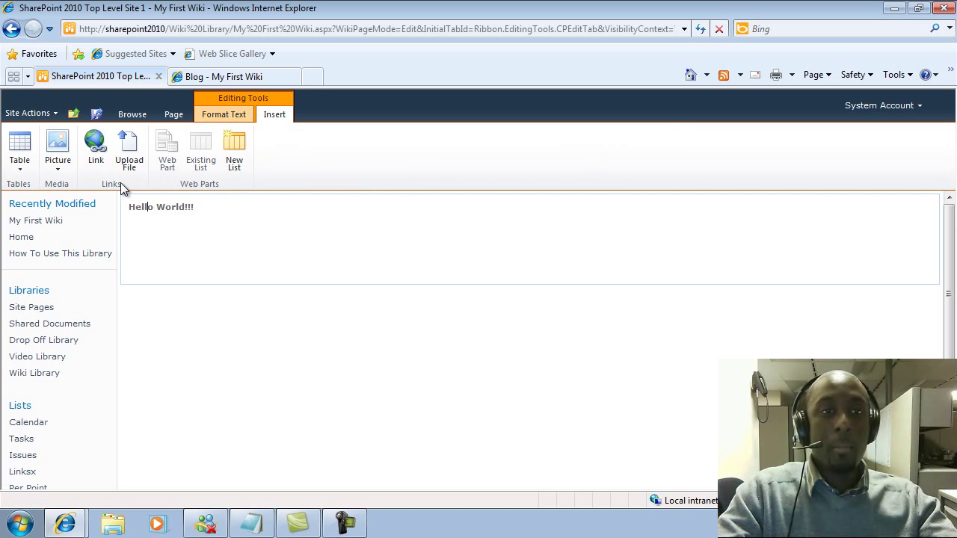
left_click(225, 114)
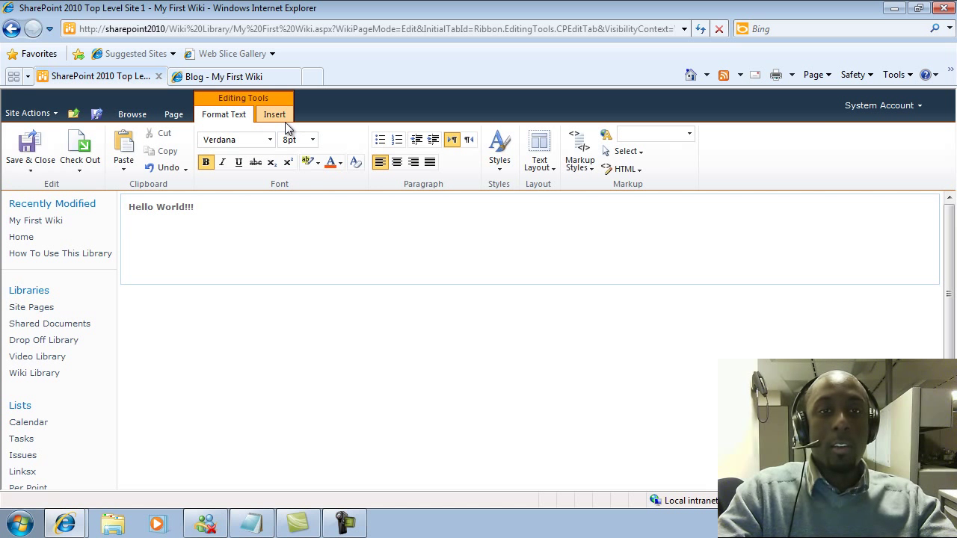
Start Upload File from Insert, keeping Site Assets as destination library
left_click(275, 114)
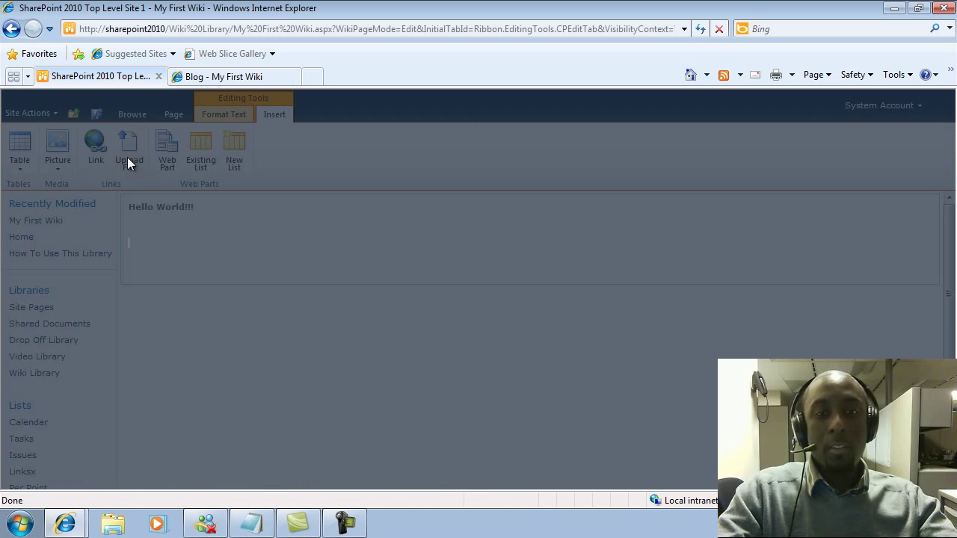
left_click(129, 150)
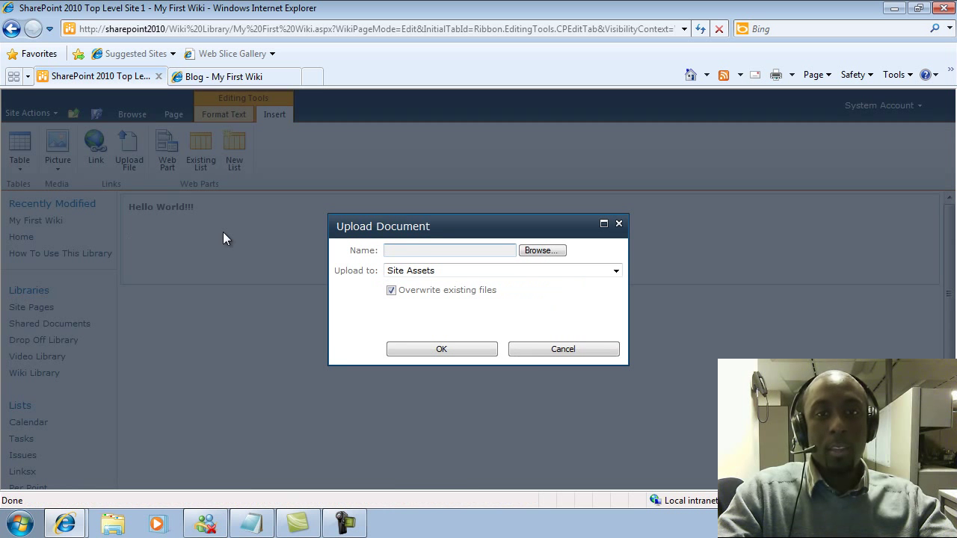
mouse_move(552, 314)
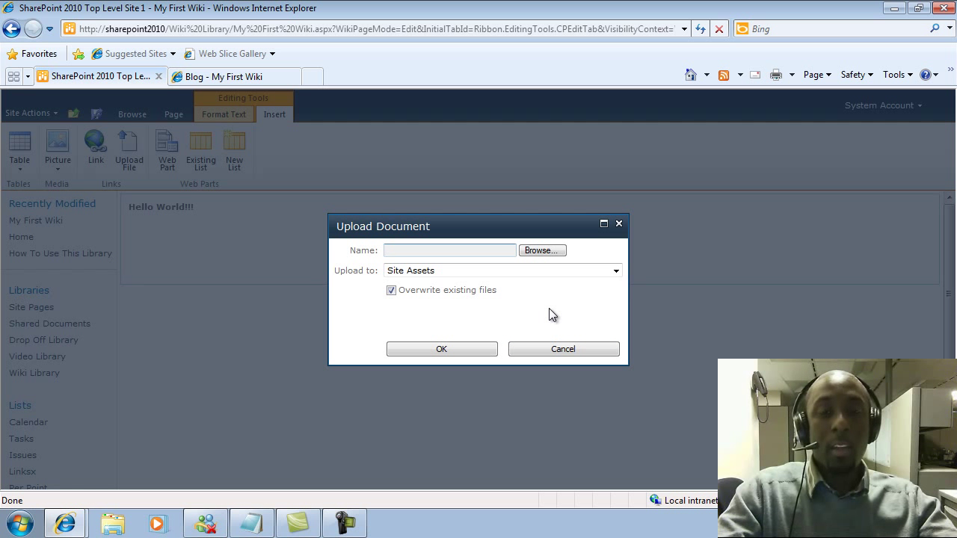
mouse_move(515, 290)
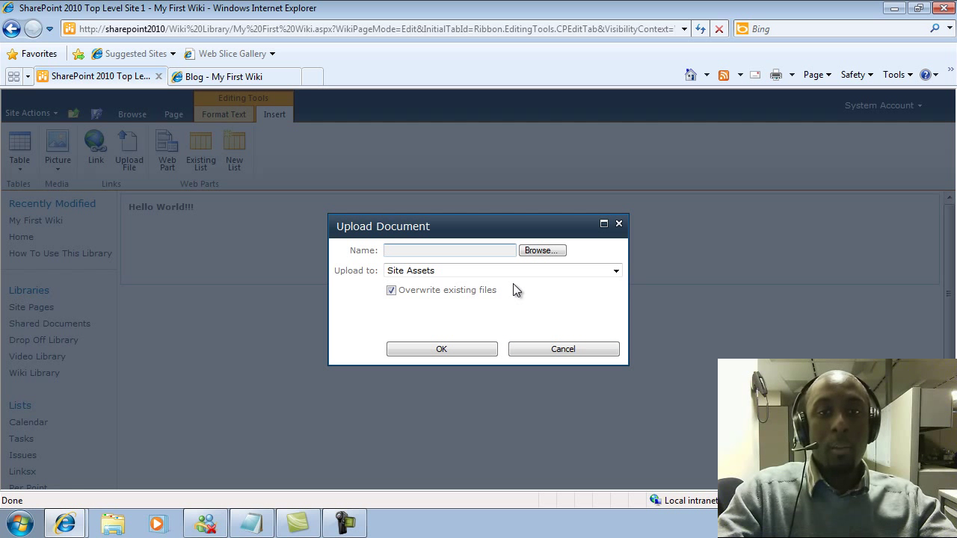
mouse_move(570, 292)
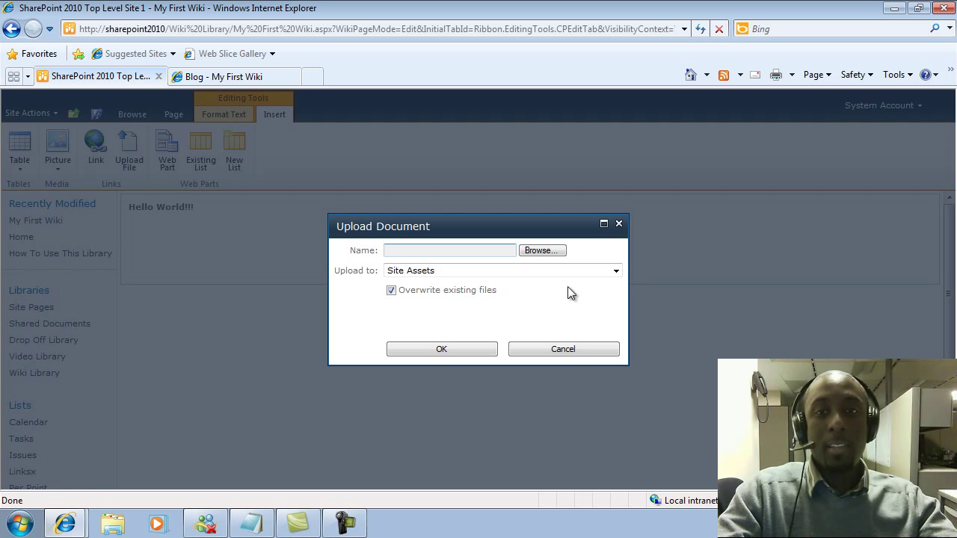
left_click(617, 270)
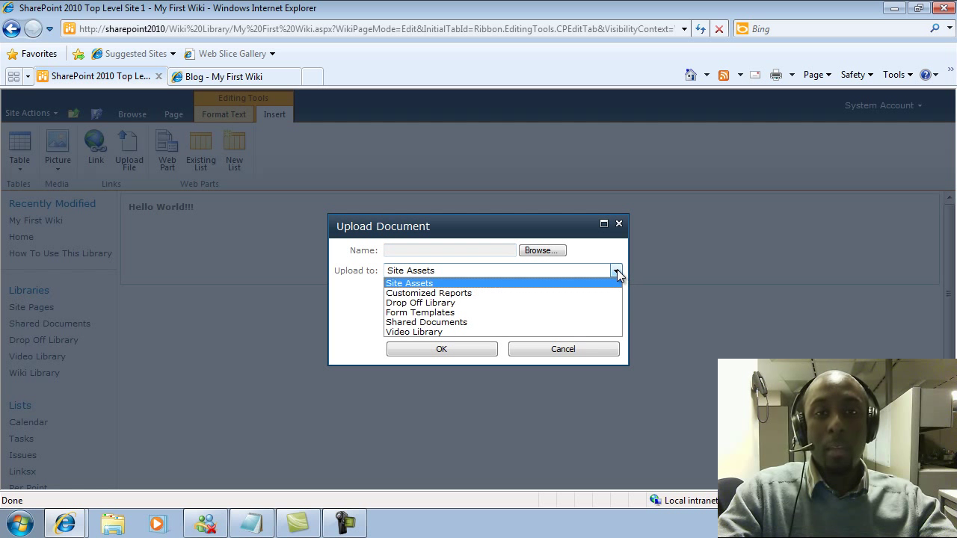
mouse_move(571, 313)
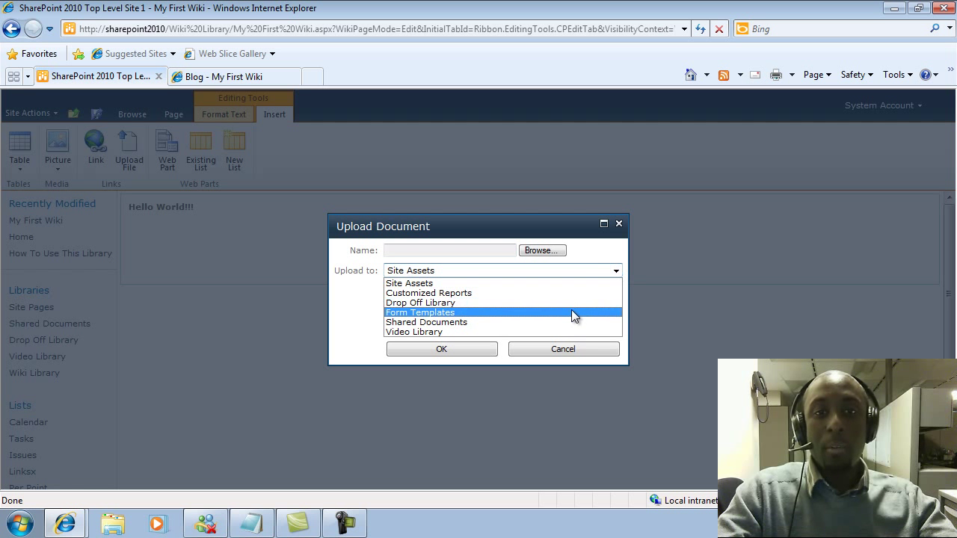
left_click(410, 283)
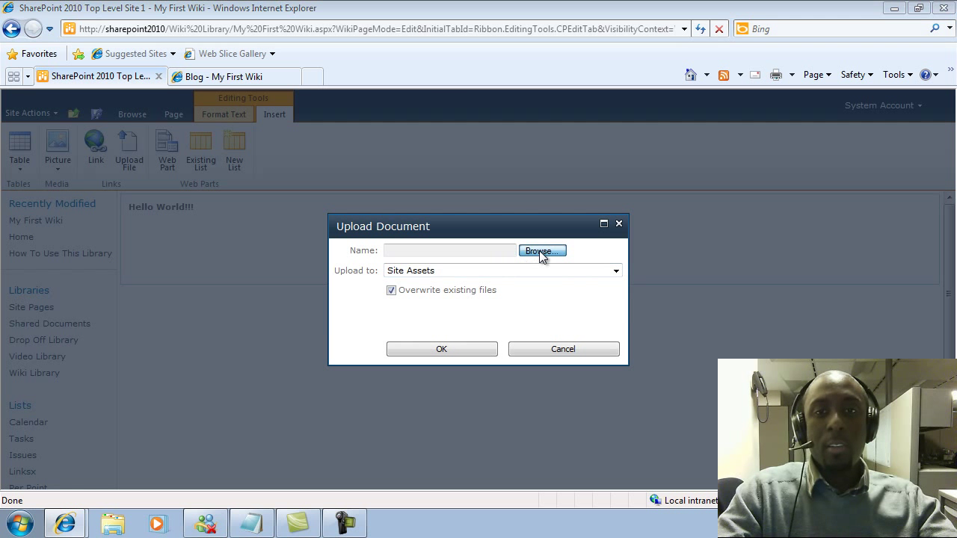
Browse the E: drive and choose spinstall.txt as the file to upload
left_click(541, 252)
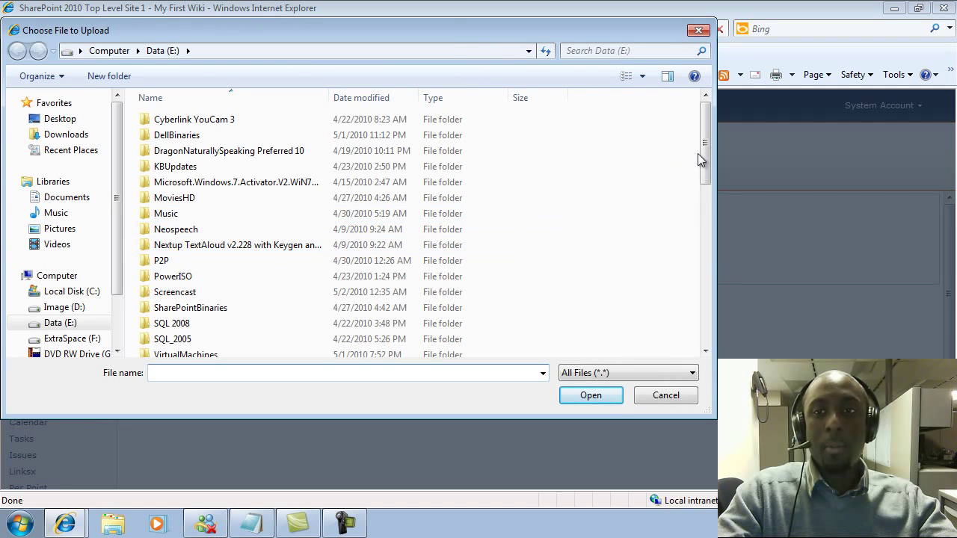
scroll("down", 3)
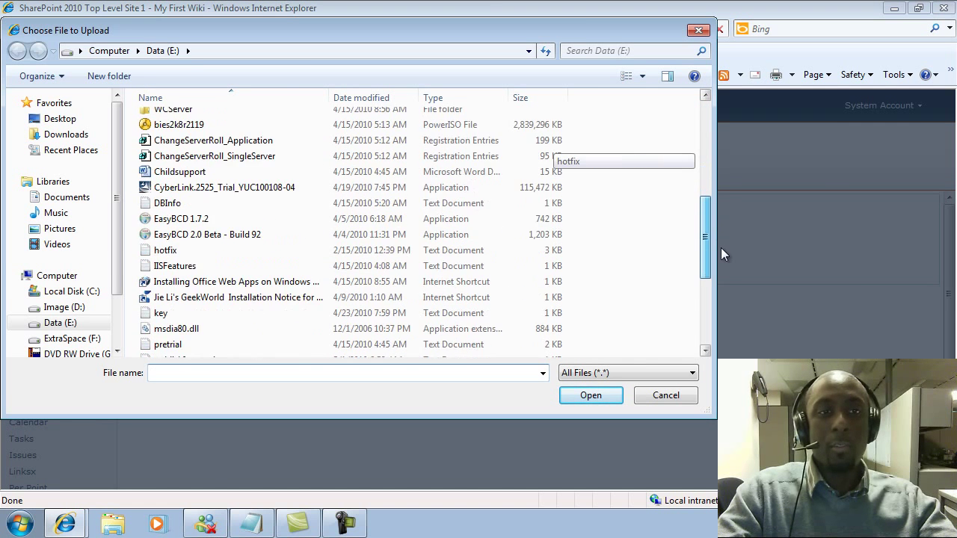
scroll("down", 3)
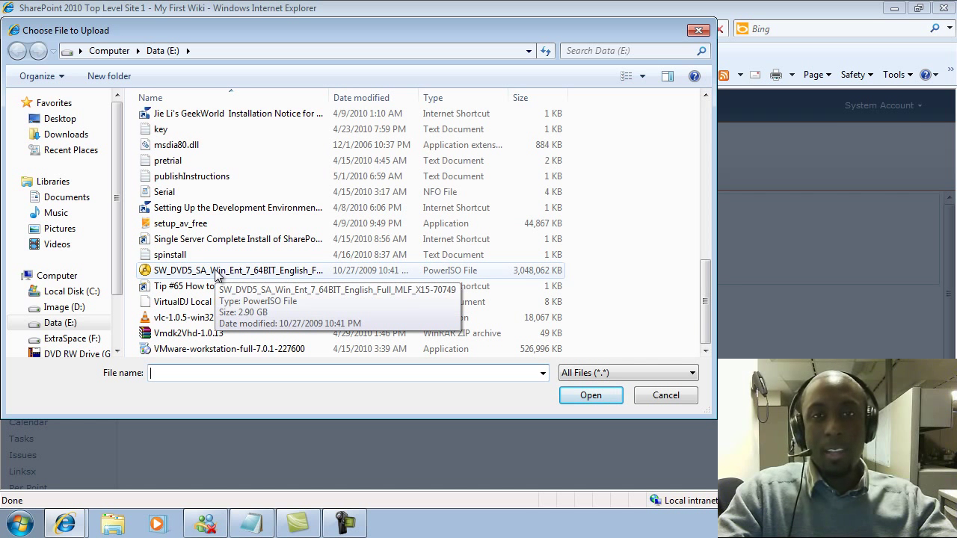
mouse_move(250, 254)
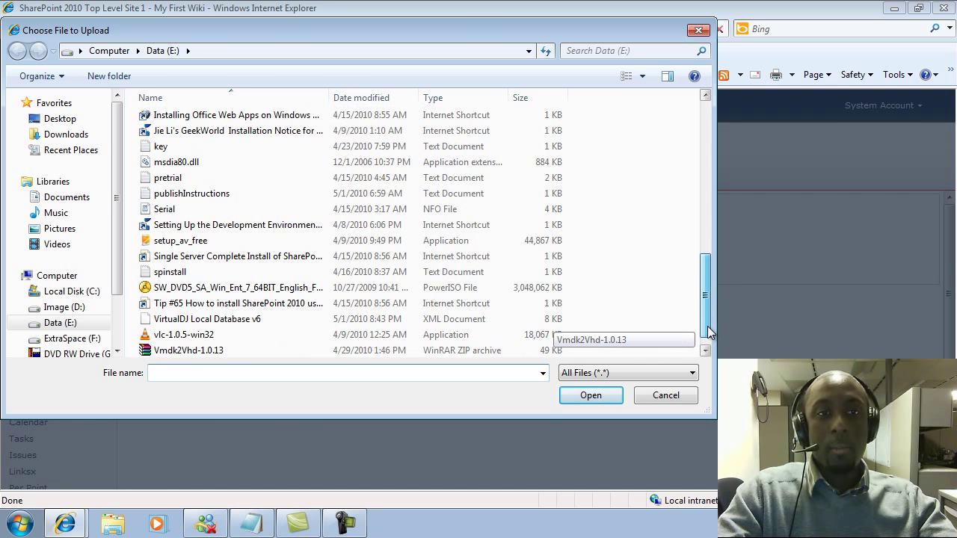
scroll("down", 3)
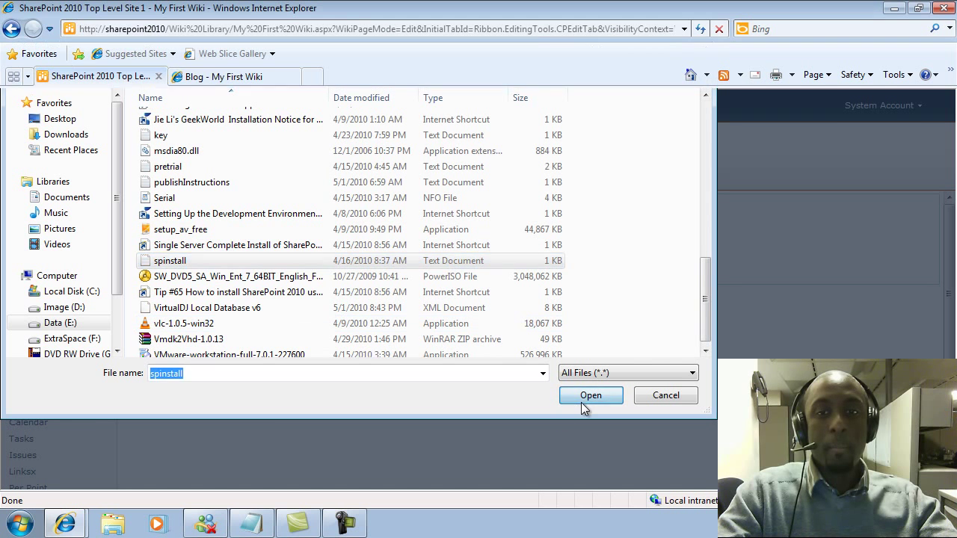
left_click(589, 395)
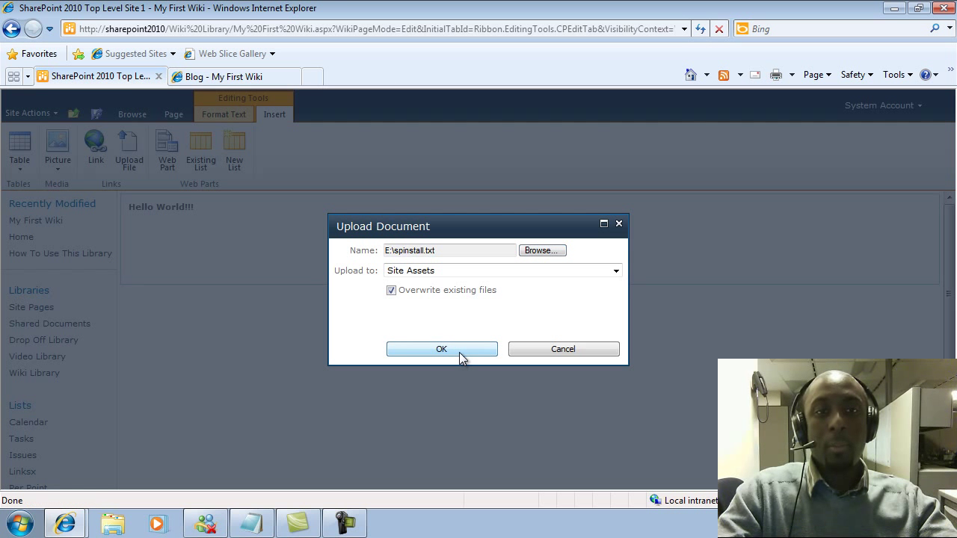
Upload spinstall.txt so its link appears below the bold text
left_click(441, 350)
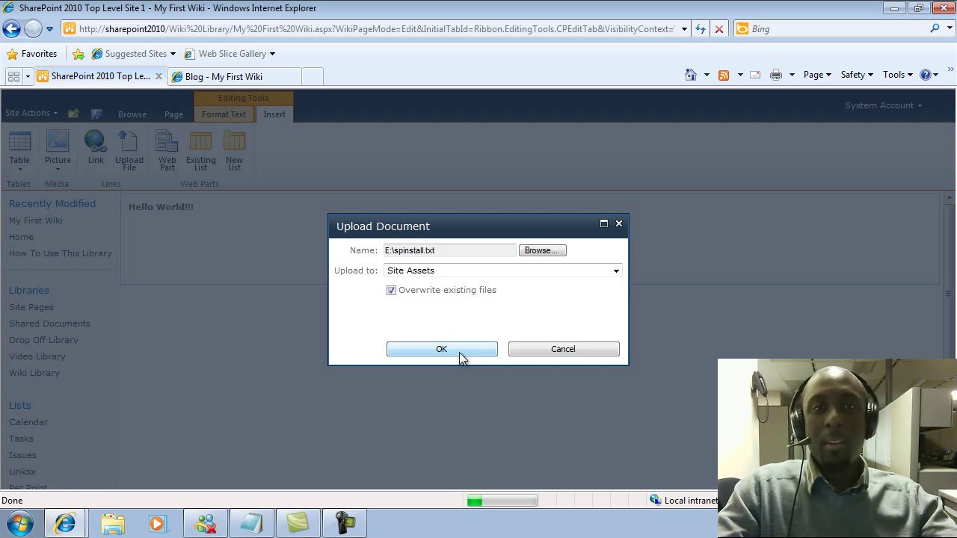
left_click(441, 350)
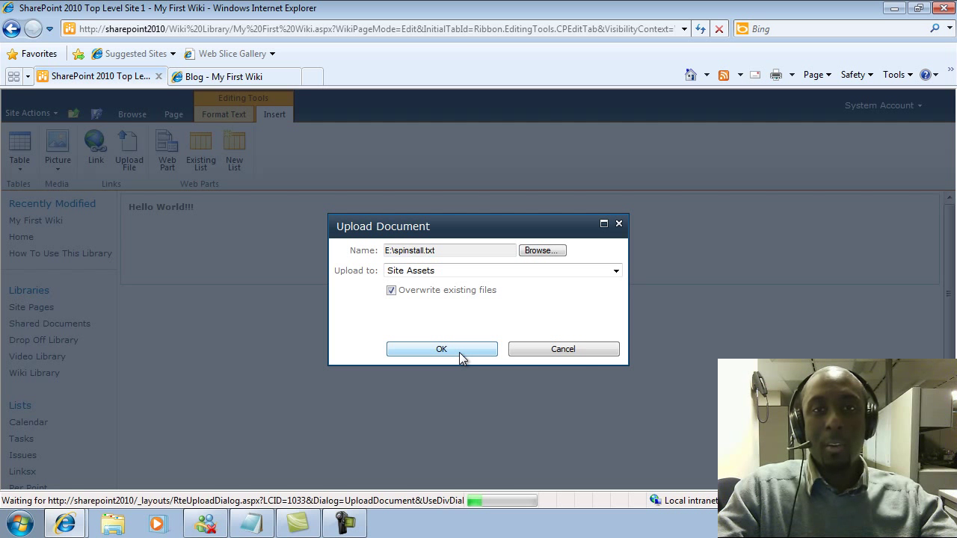
left_click(442, 350)
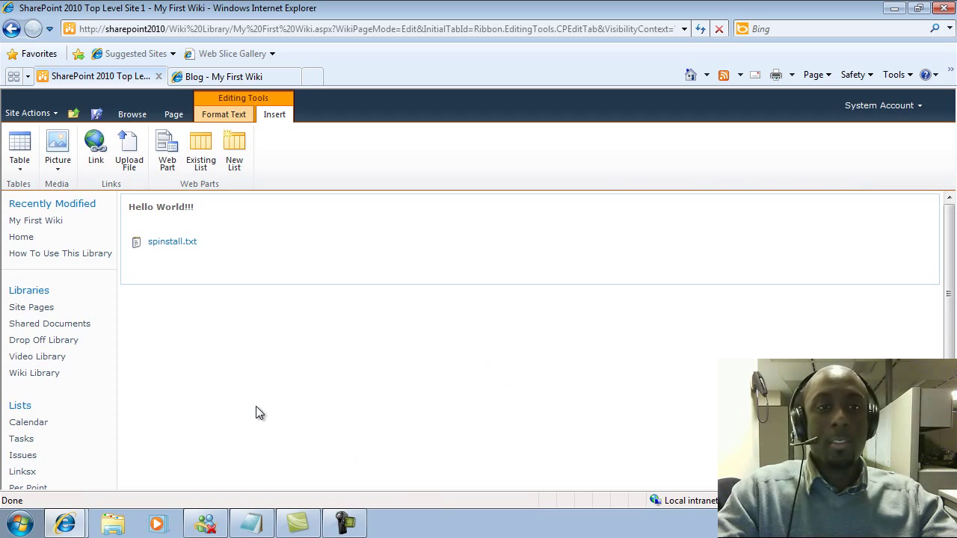
mouse_move(206, 221)
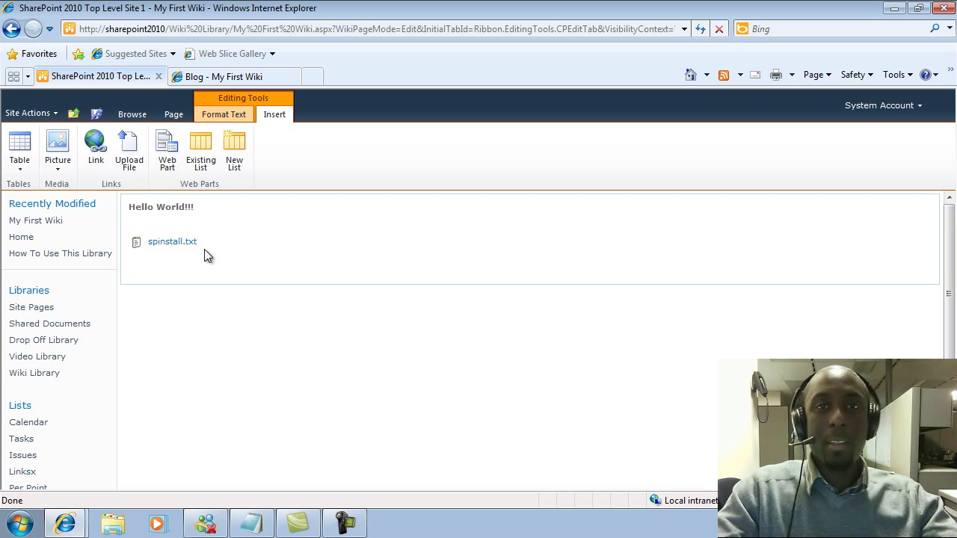
mouse_move(213, 216)
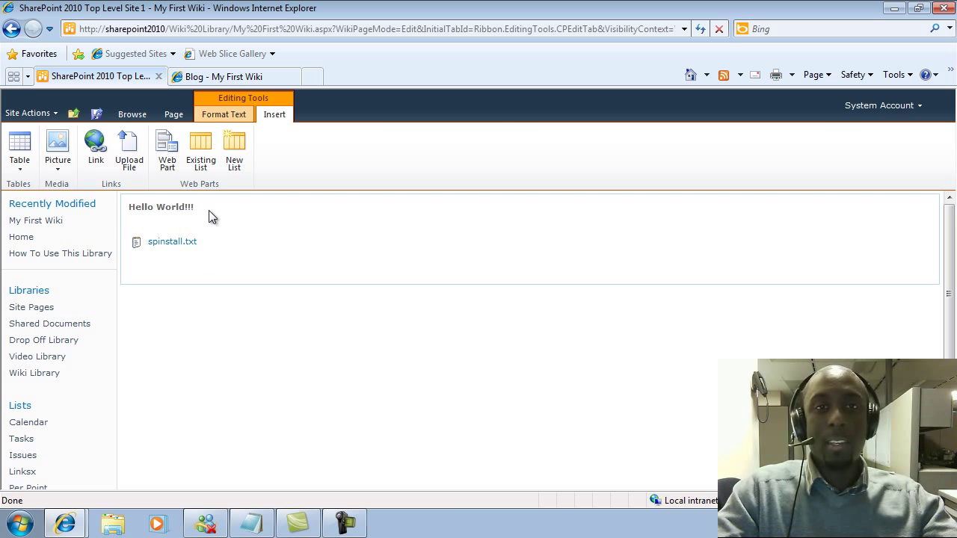
Save & Close the My First Wiki page from Format Text
left_click(225, 114)
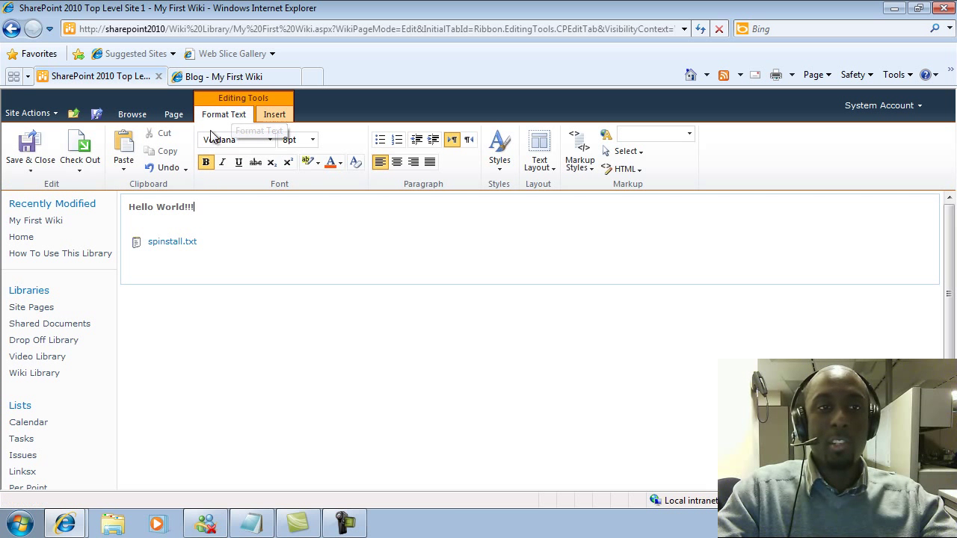
left_click(30, 150)
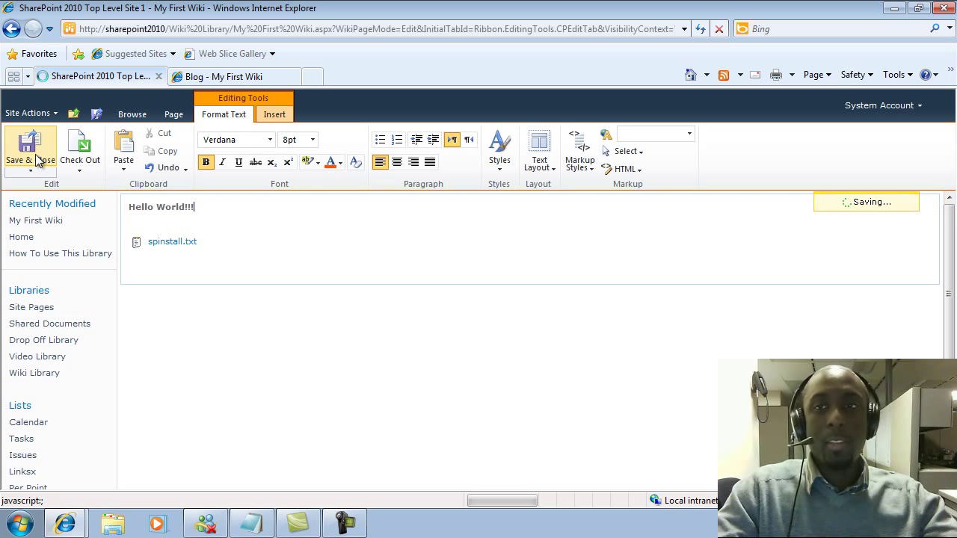
left_click(30, 150)
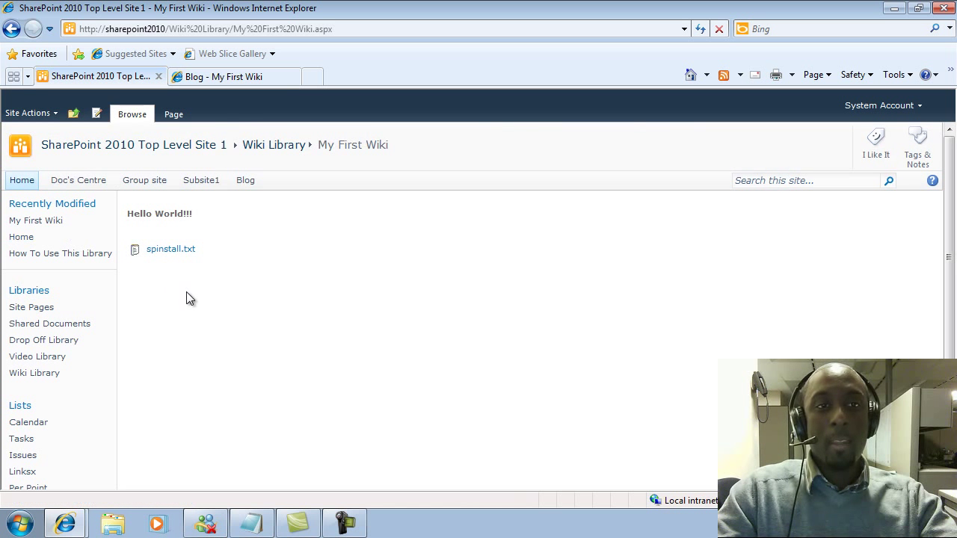
mouse_move(176, 248)
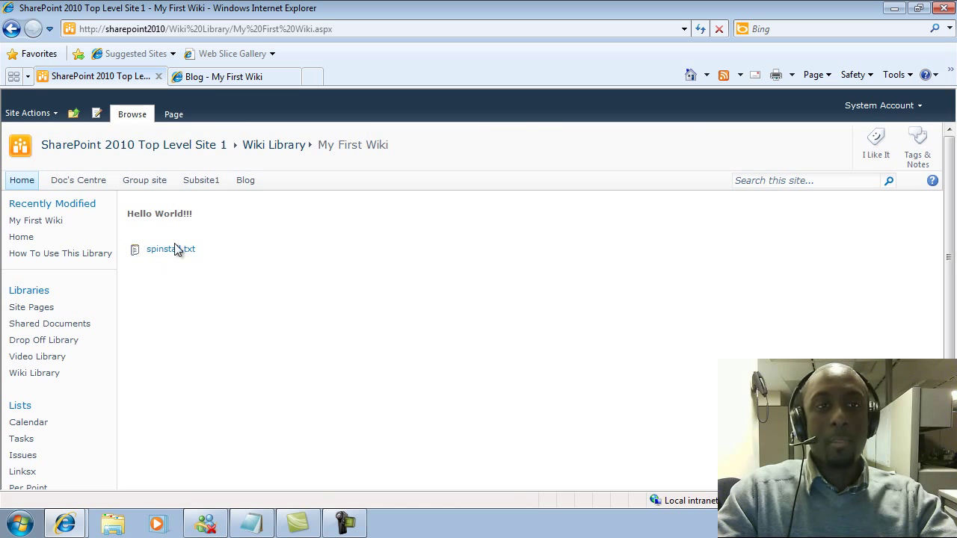
mouse_move(168, 269)
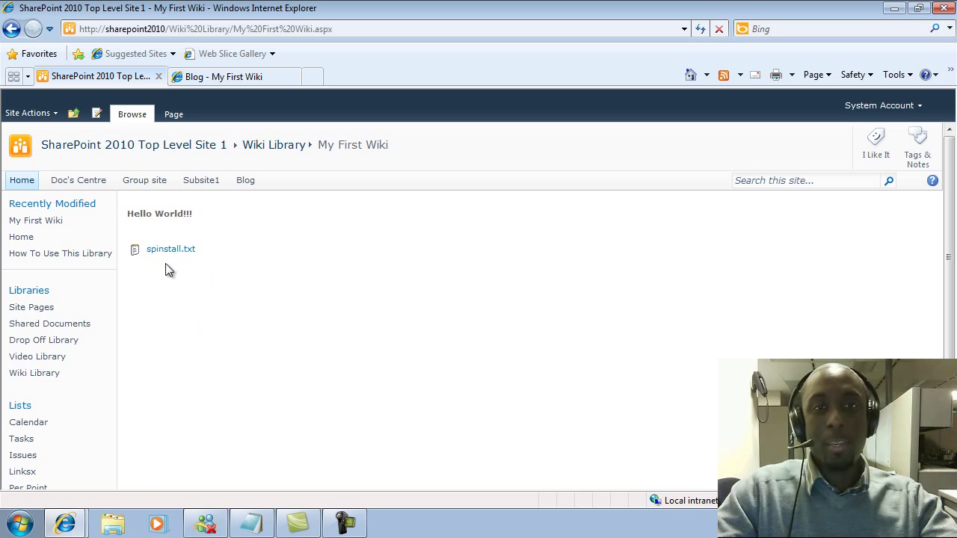